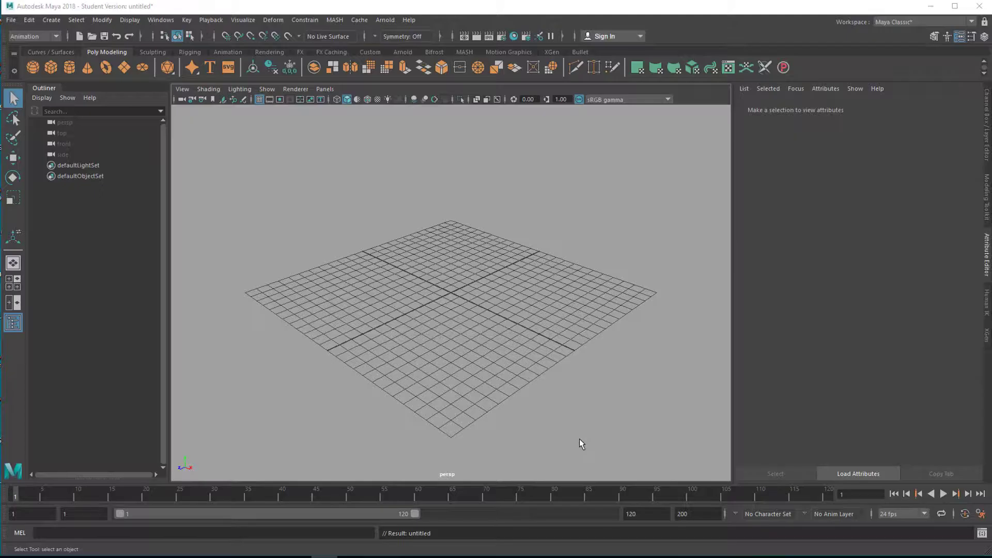
{"action": "mouse_move", "coordinate": [674, 460]}
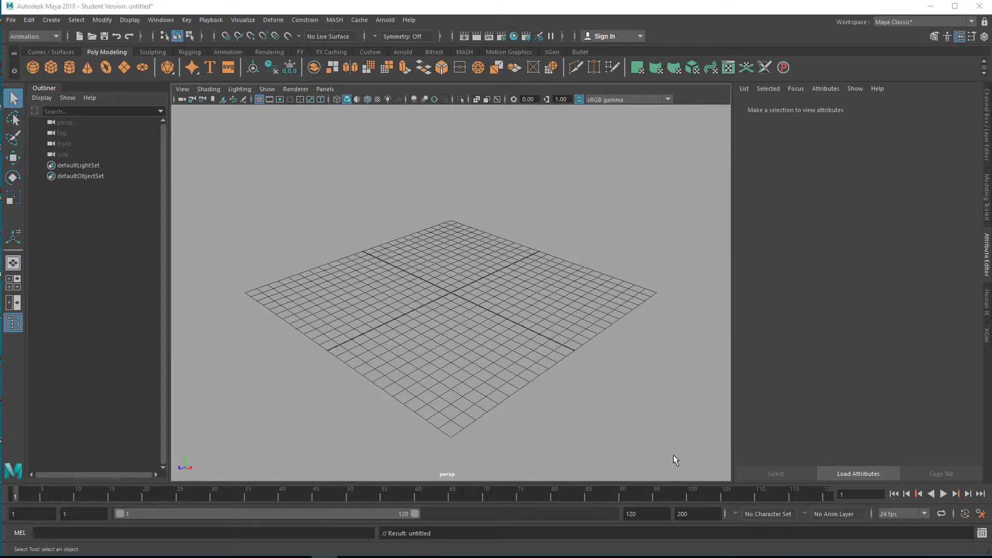
{"action": "mouse_move", "coordinate": [635, 421]}
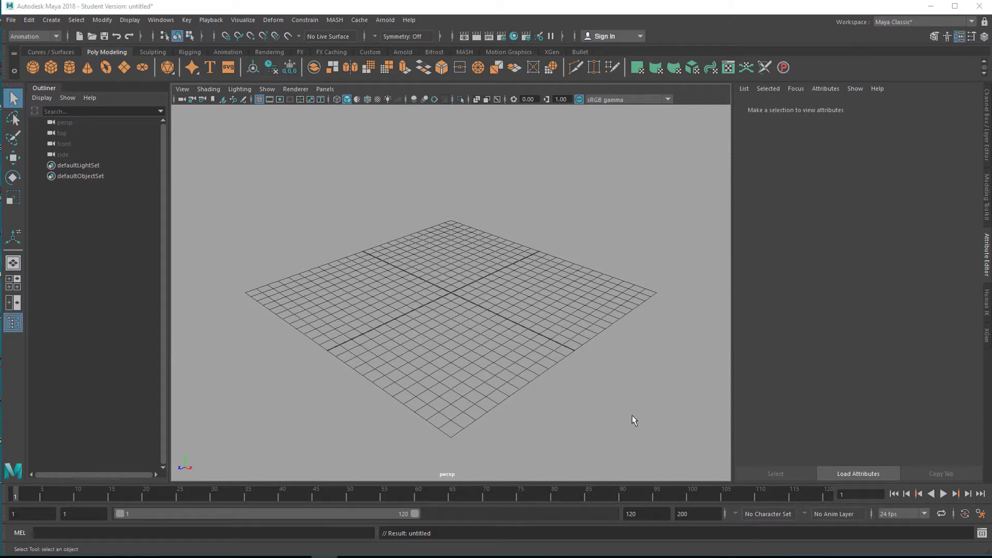
{"action": "mouse_move", "coordinate": [635, 411]}
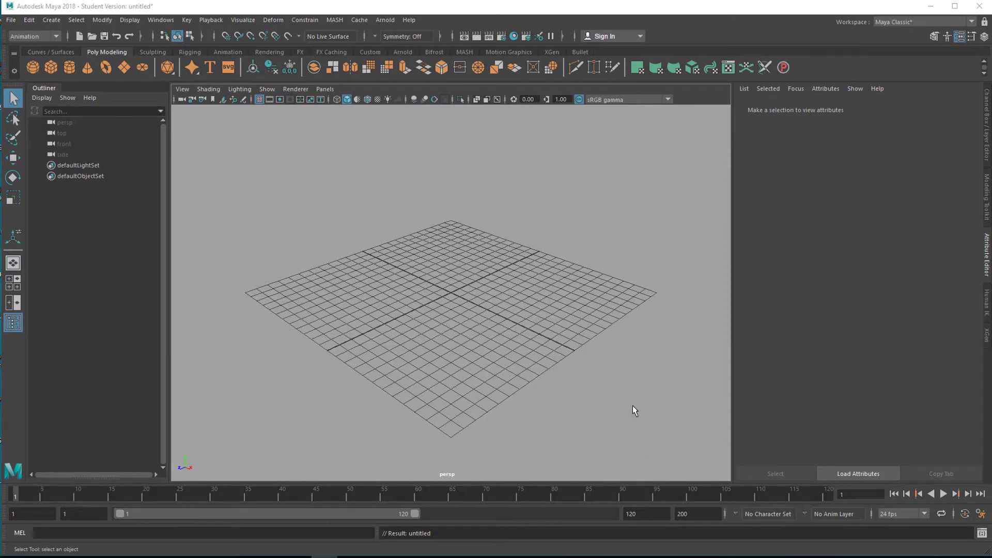
{"action": "mouse_move", "coordinate": [633, 396]}
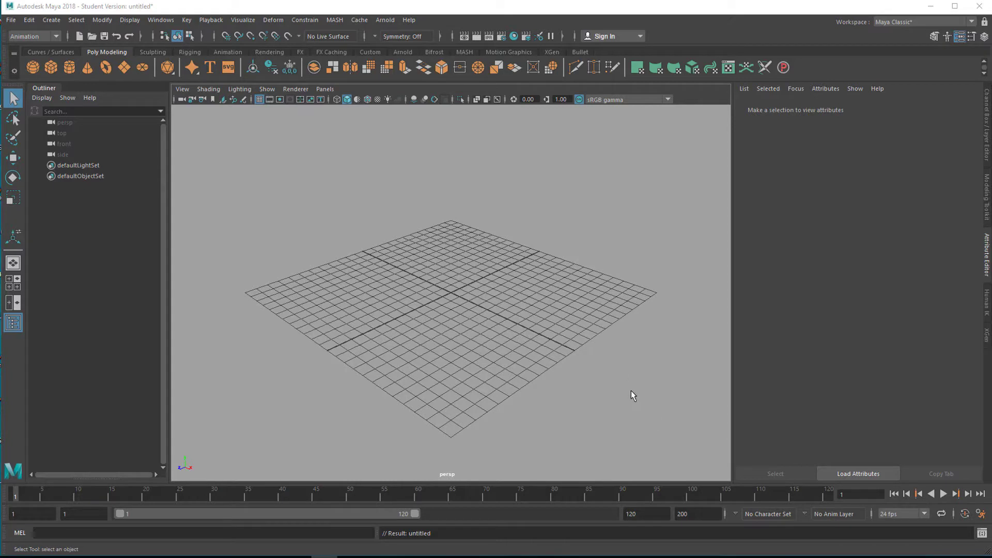
{"action": "mouse_move", "coordinate": [621, 415]}
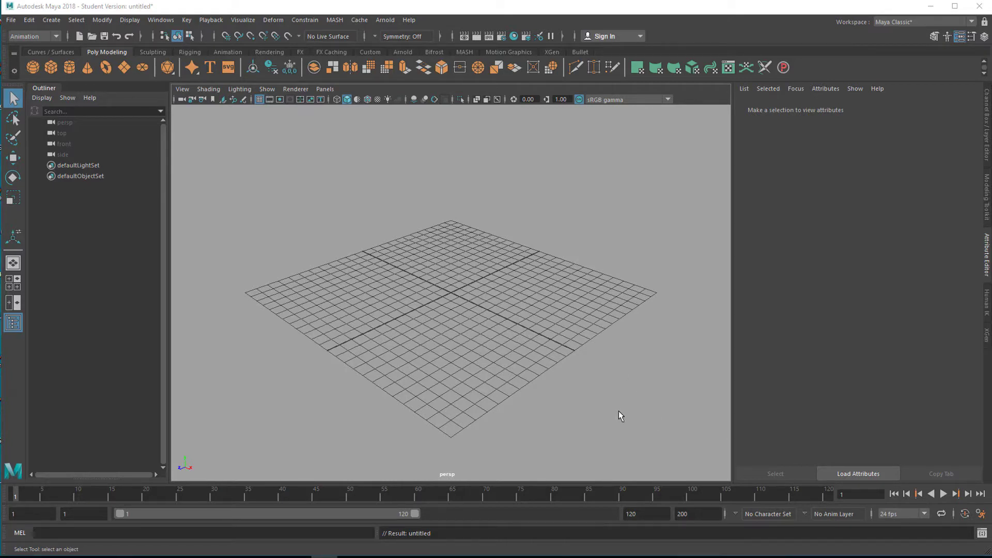
{"action": "mouse_move", "coordinate": [168, 123]}
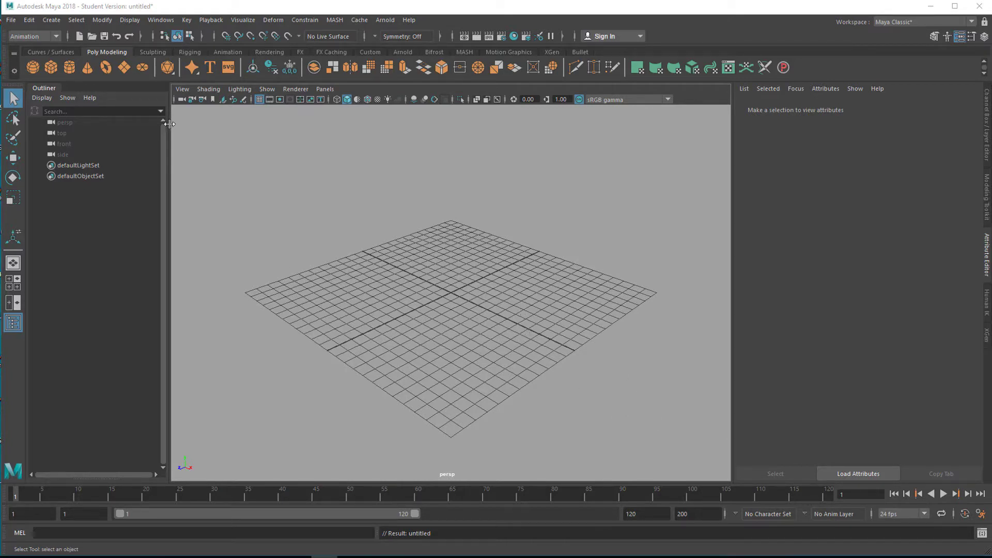
{"action": "mouse_move", "coordinate": [453, 335]}
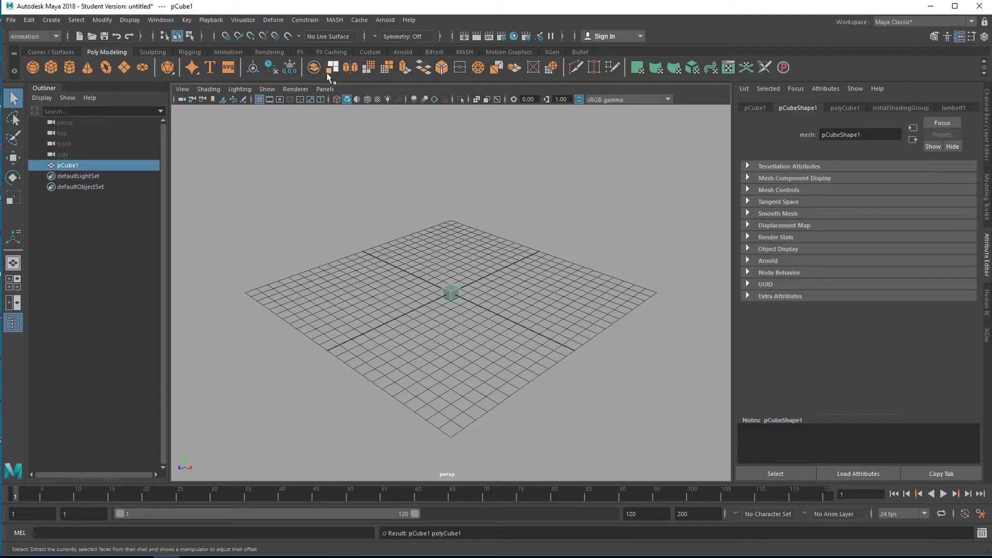
Step: Create a MASH network from pCube1, producing a row of ten cubes
{"action": "left_click", "coordinate": [464, 52]}
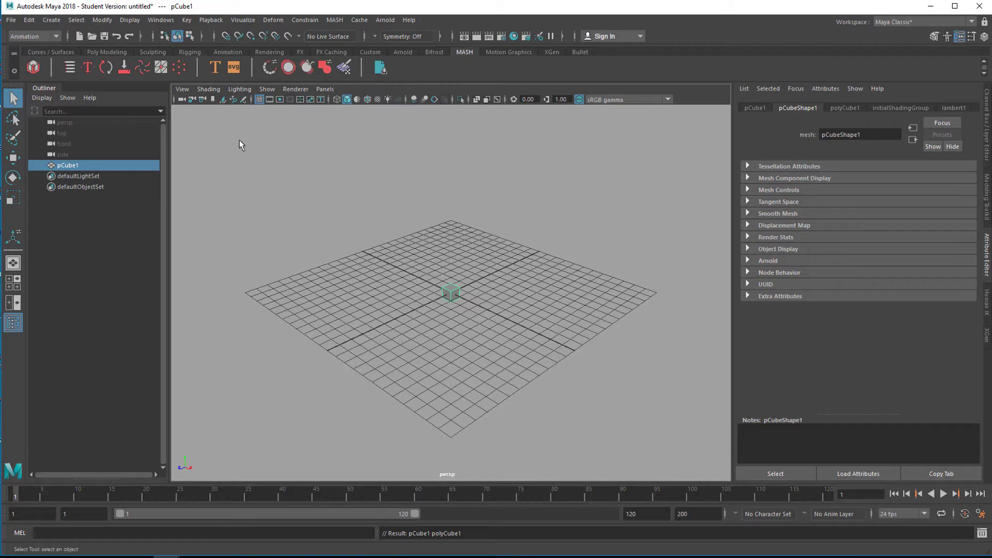
{"action": "mouse_move", "coordinate": [334, 20]}
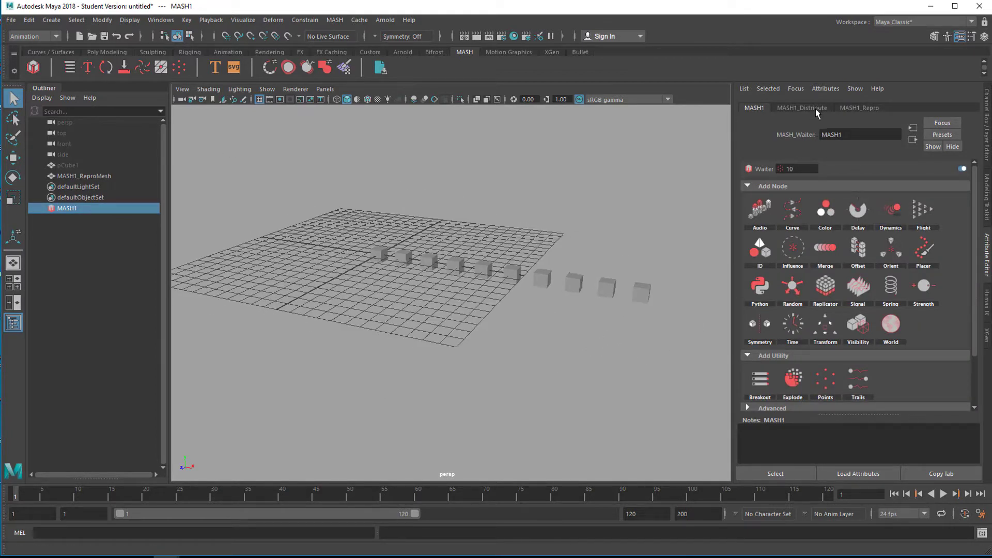
Step: Set the MASH1_Distribute distribution type to Spherical
{"action": "left_click", "coordinate": [802, 108]}
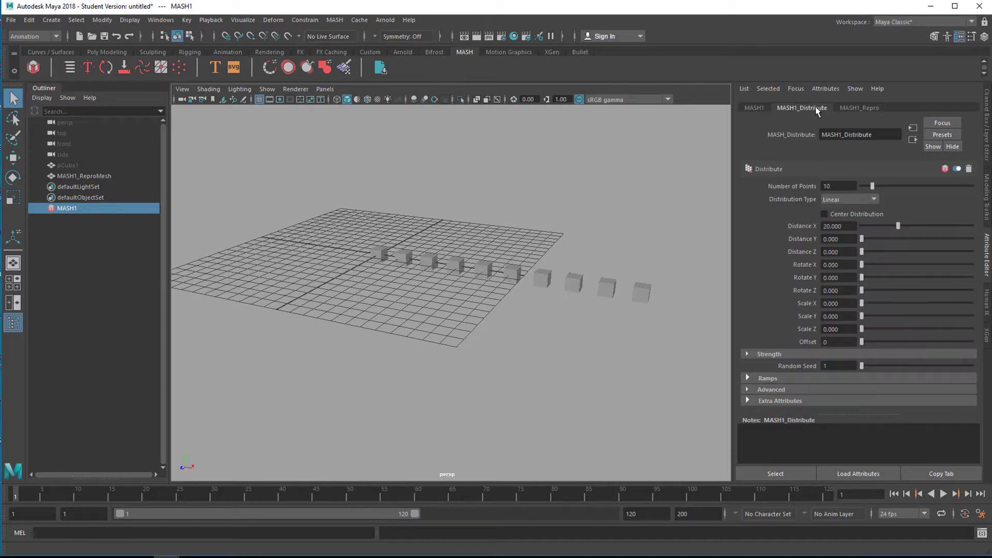
{"action": "left_click", "coordinate": [849, 200]}
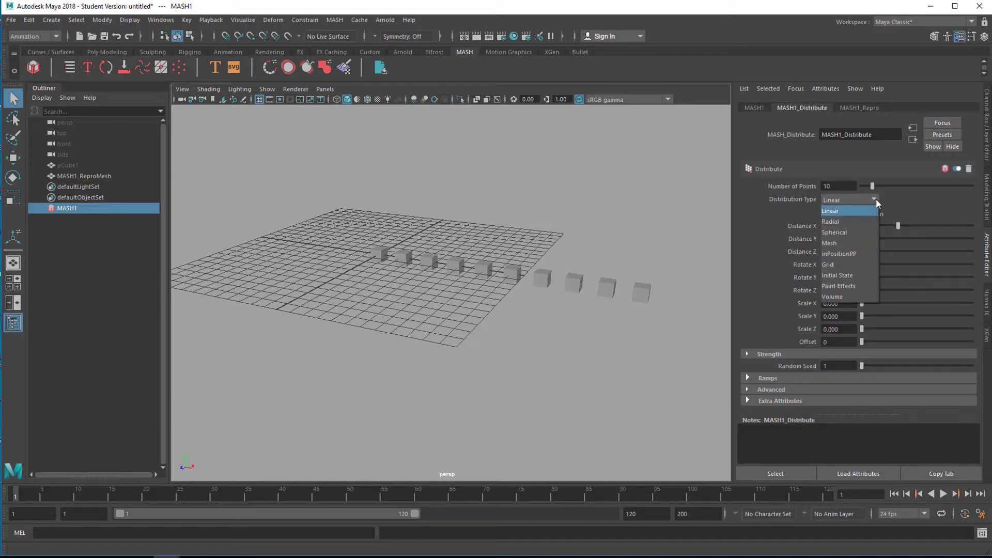
{"action": "mouse_move", "coordinate": [867, 206]}
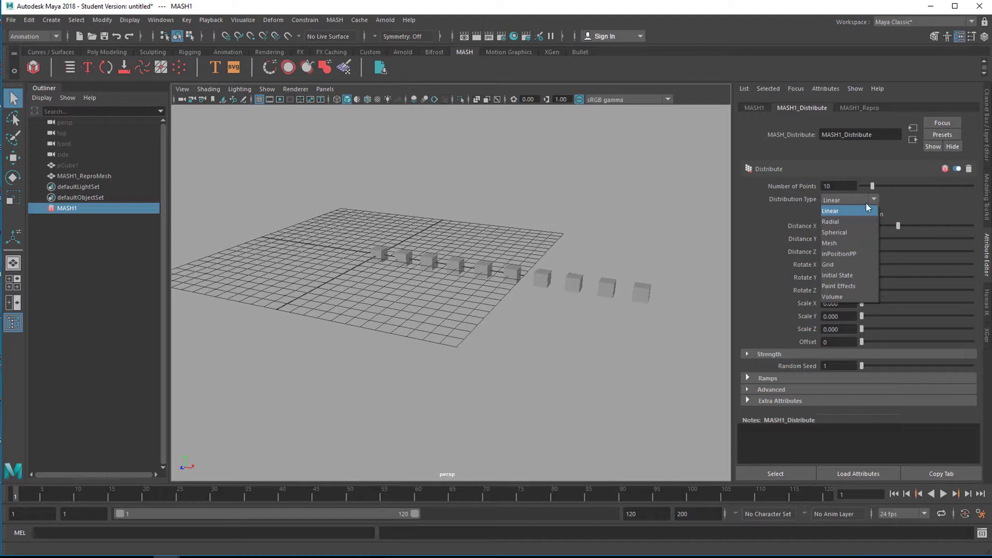
{"action": "mouse_move", "coordinate": [845, 217]}
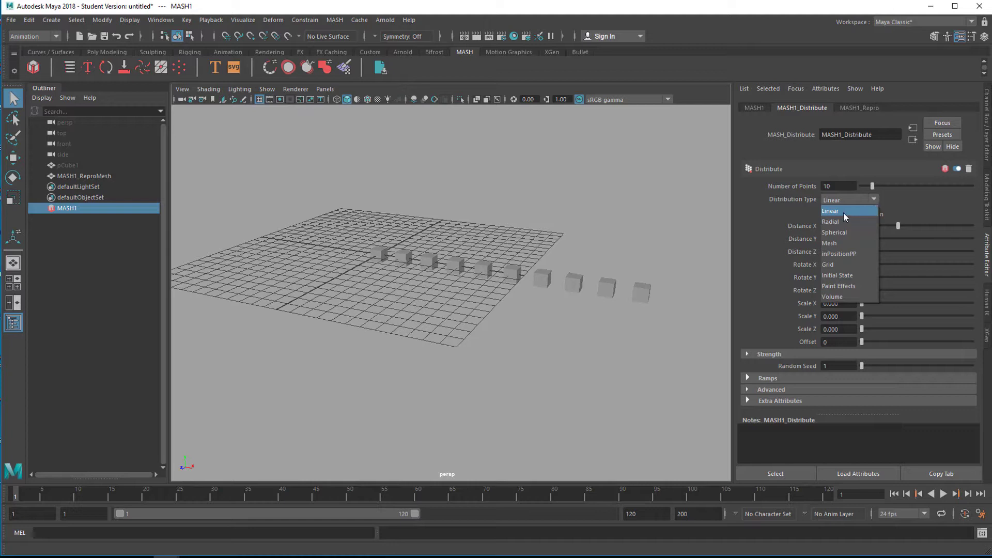
{"action": "mouse_move", "coordinate": [848, 233]}
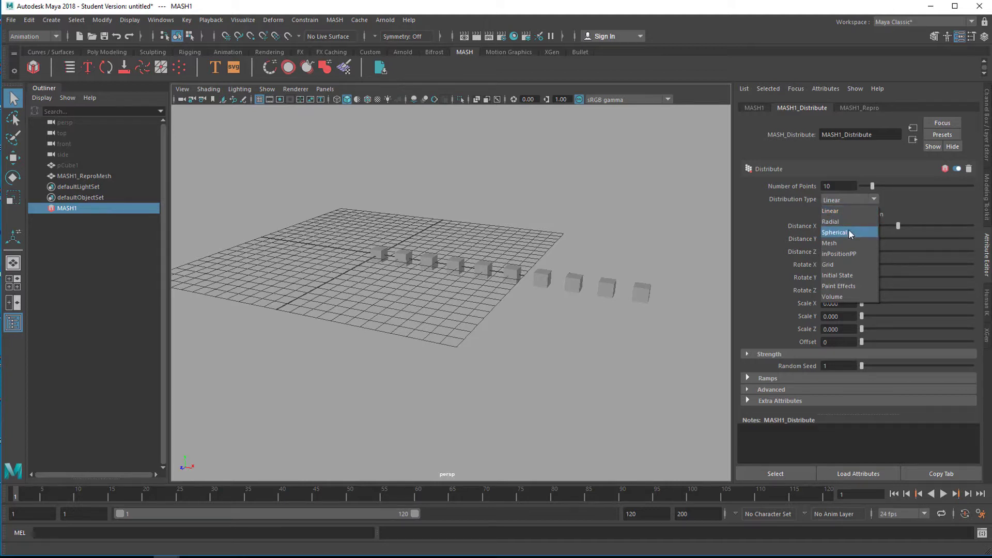
{"action": "left_click", "coordinate": [835, 232]}
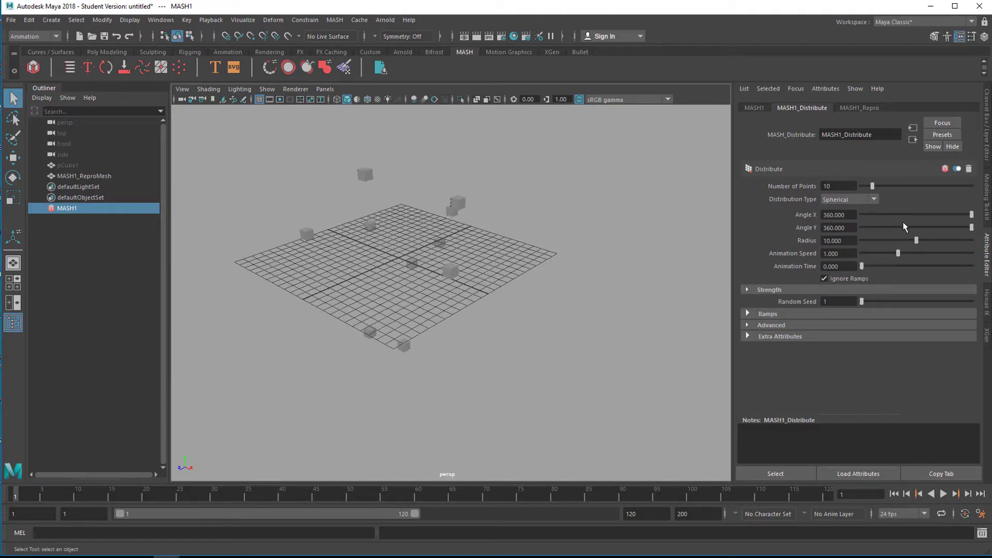
{"action": "mouse_move", "coordinate": [841, 175]}
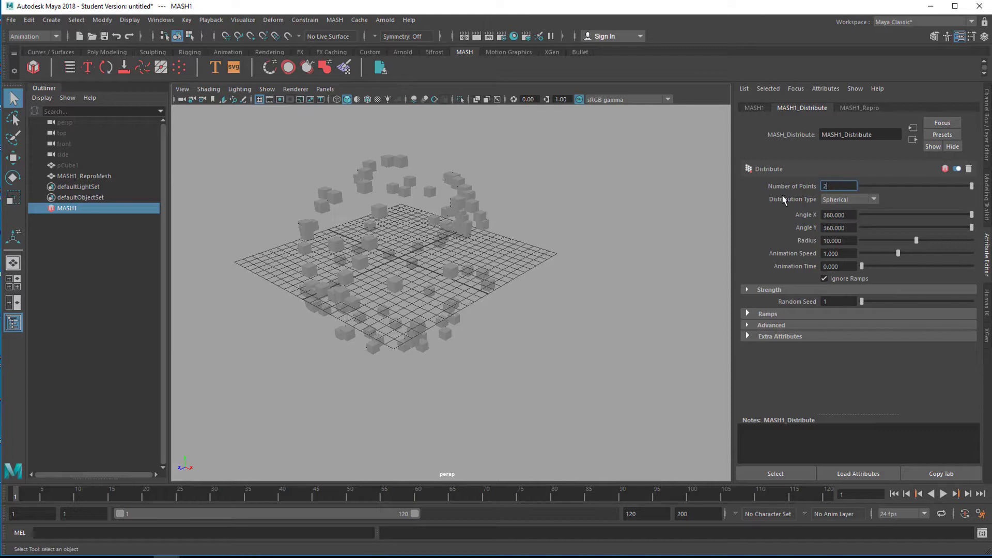
Step: Raise the point count to 250, then select pCube1 with the Move tool
{"action": "type", "text": "250"}
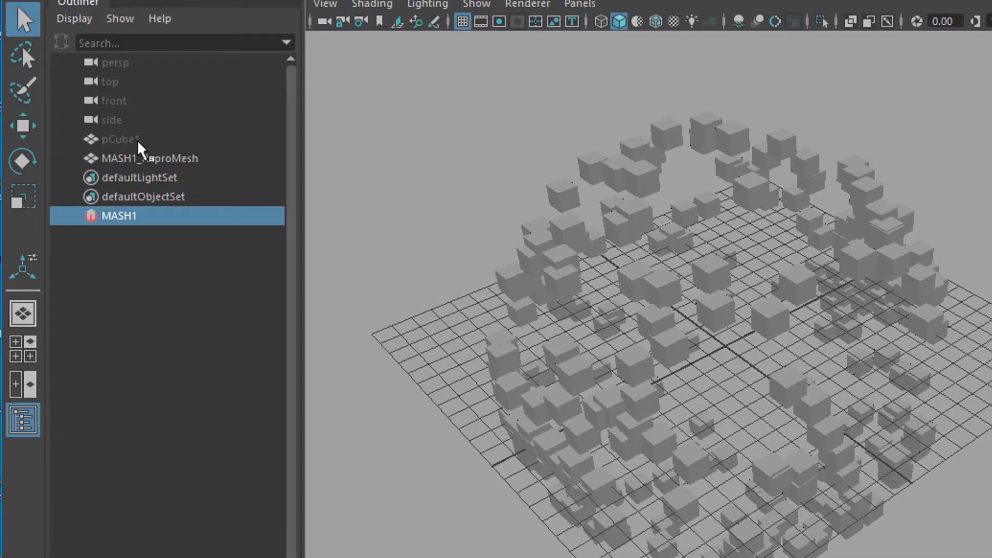
{"action": "left_click", "coordinate": [119, 139]}
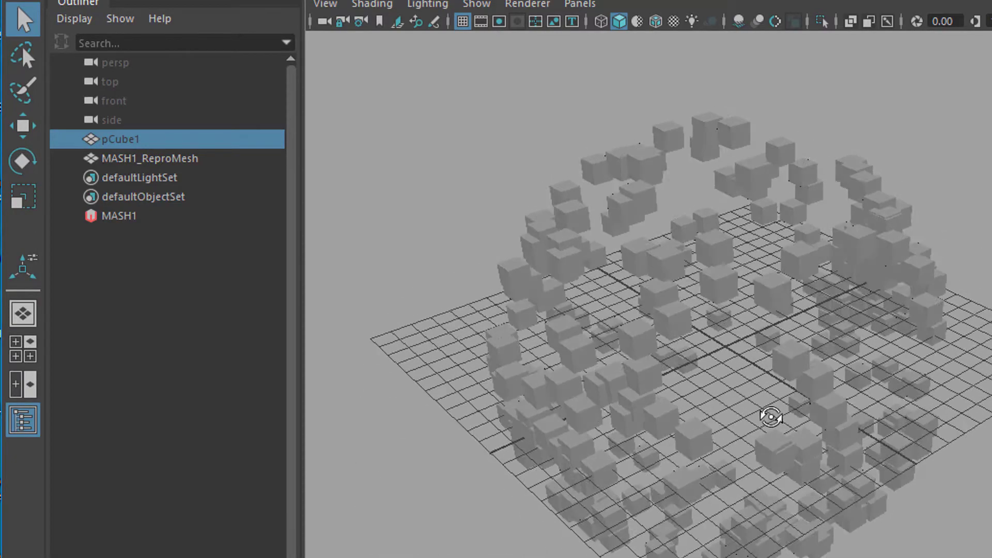
{"action": "left_click", "coordinate": [23, 160]}
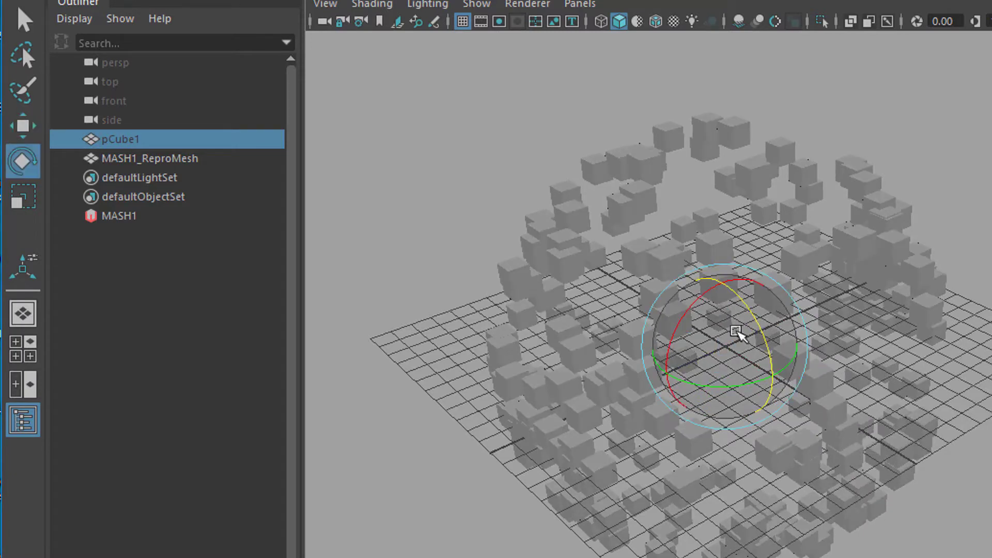
{"action": "left_click", "coordinate": [23, 126]}
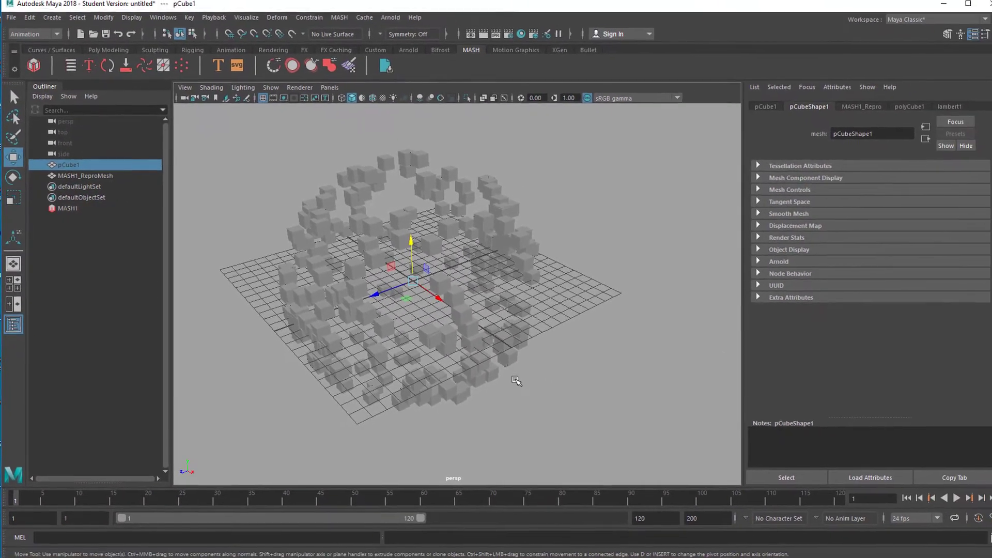
Step: Add a Delay node (MASH1_Delay) to the MASH1 network
{"action": "left_click", "coordinate": [68, 208]}
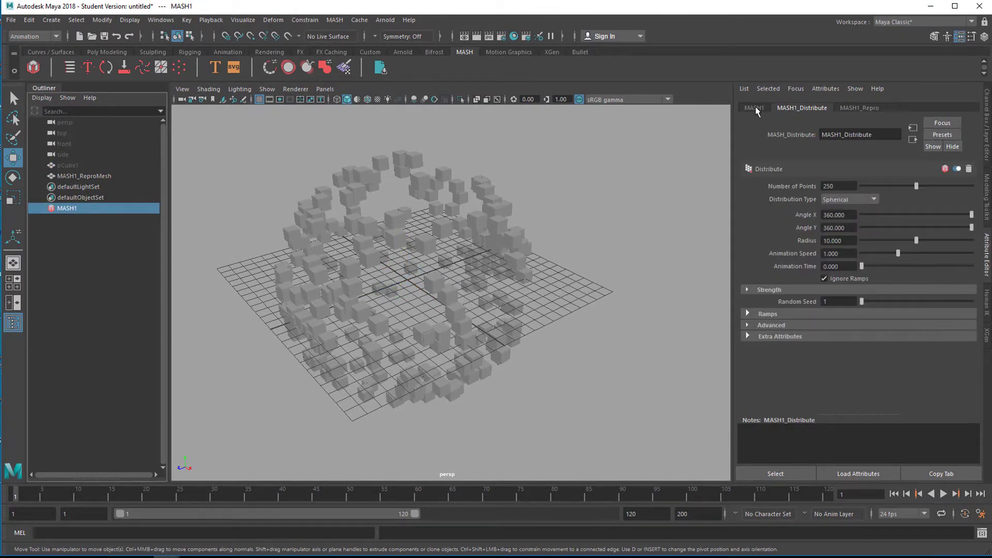
{"action": "left_click", "coordinate": [753, 107]}
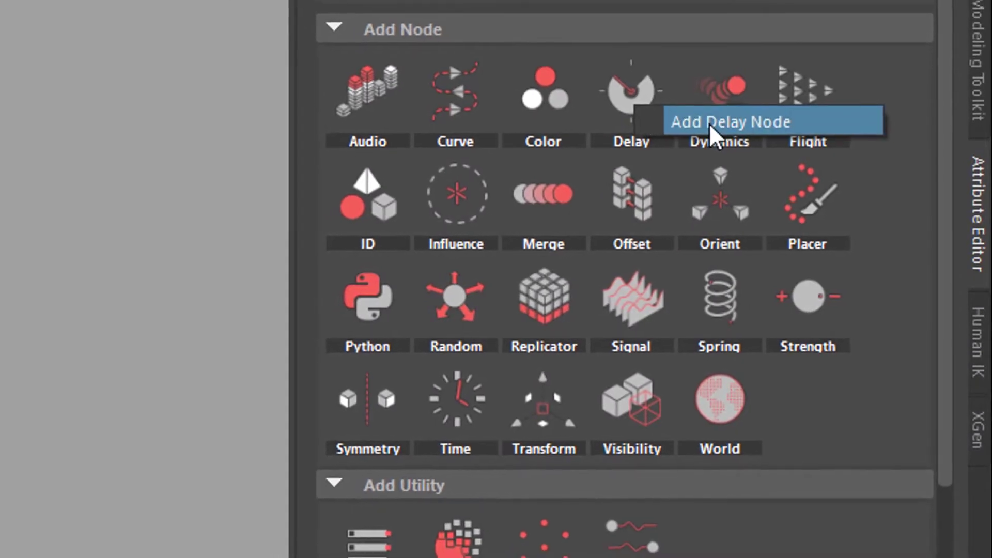
{"action": "left_click", "coordinate": [730, 122]}
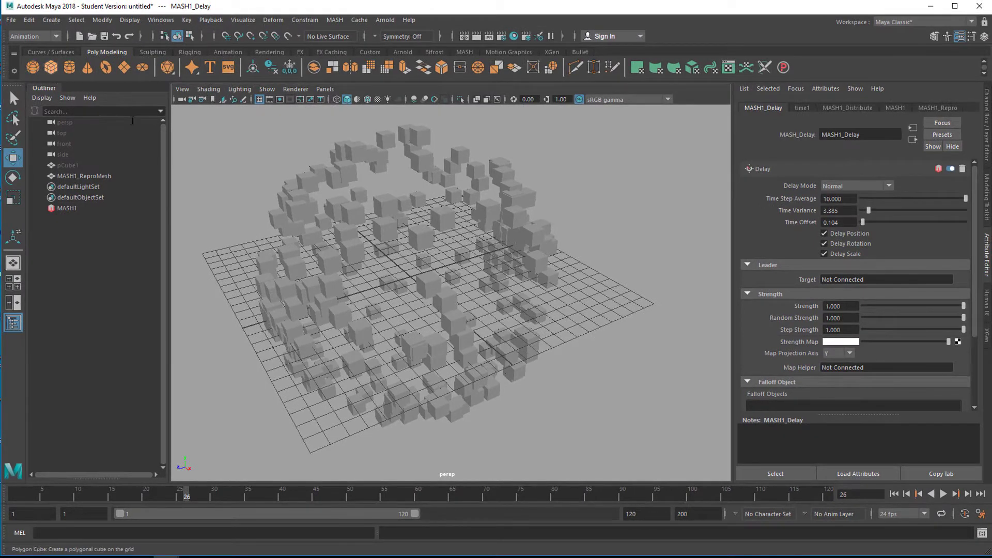
Step: Create a sphere named LeaderSphere as the Delay node's Follow the Leader target
{"action": "left_click", "coordinate": [51, 67]}
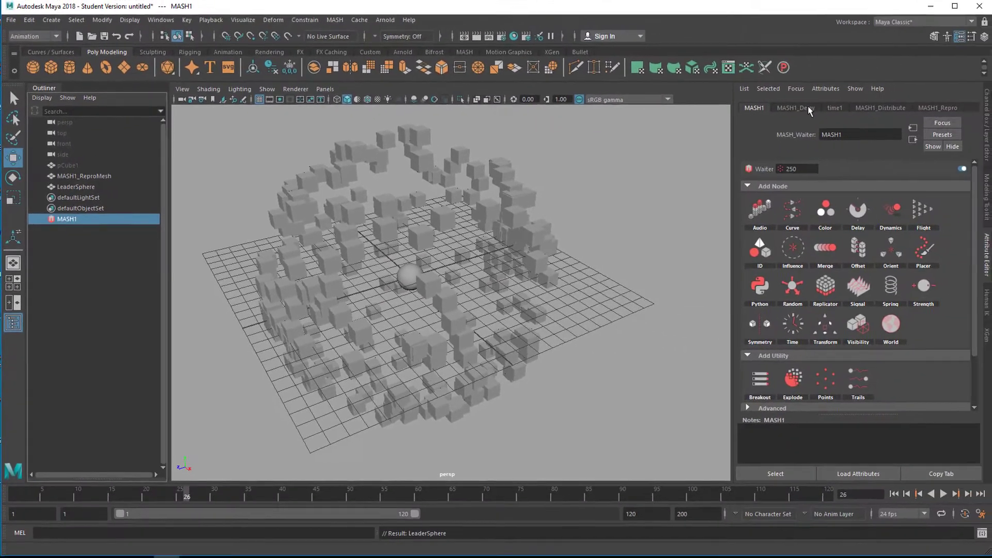
{"action": "left_click", "coordinate": [796, 108]}
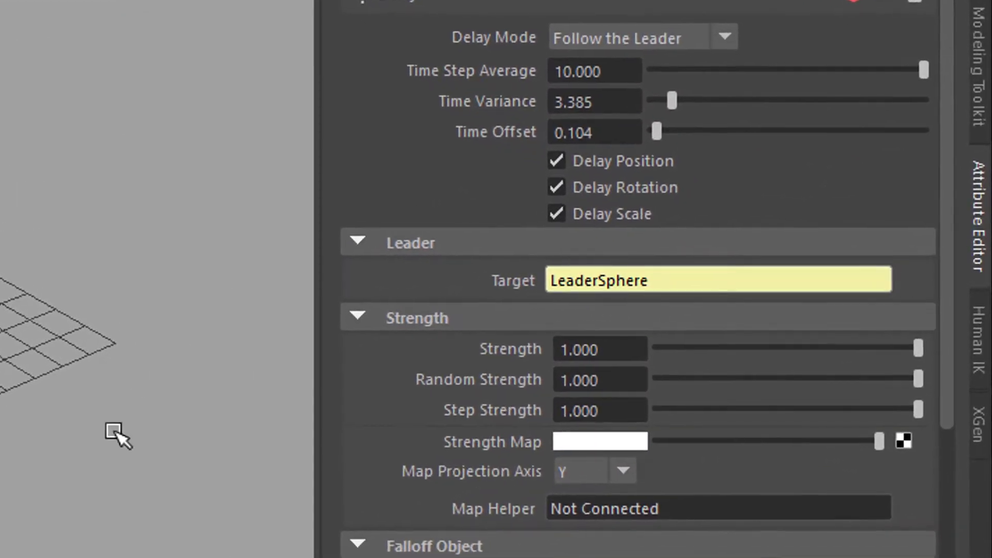
Step: Assign a new Arnold aiStandardSurface material to LeaderSphere and adjust its base colour
{"action": "right_click", "coordinate": [409, 272]}
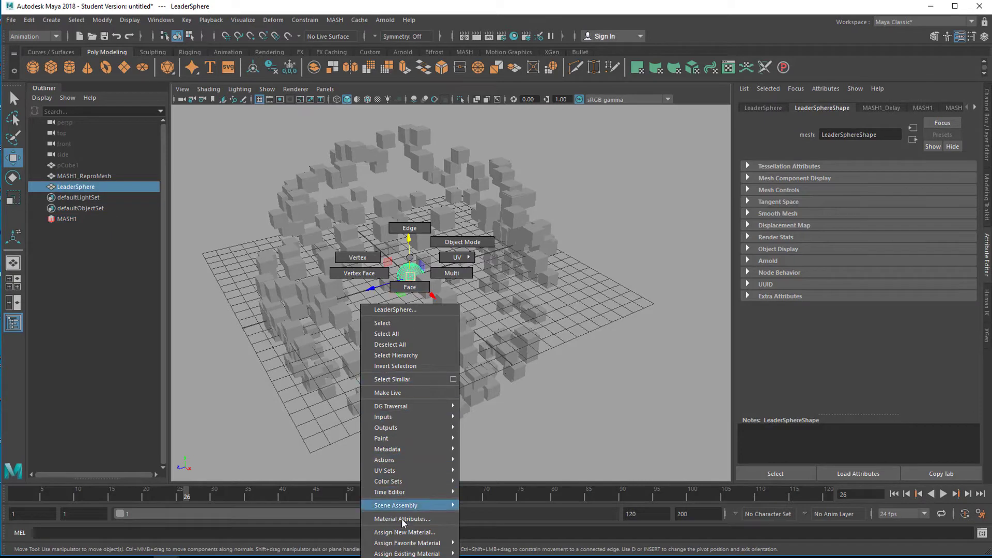
{"action": "left_click", "coordinate": [406, 532]}
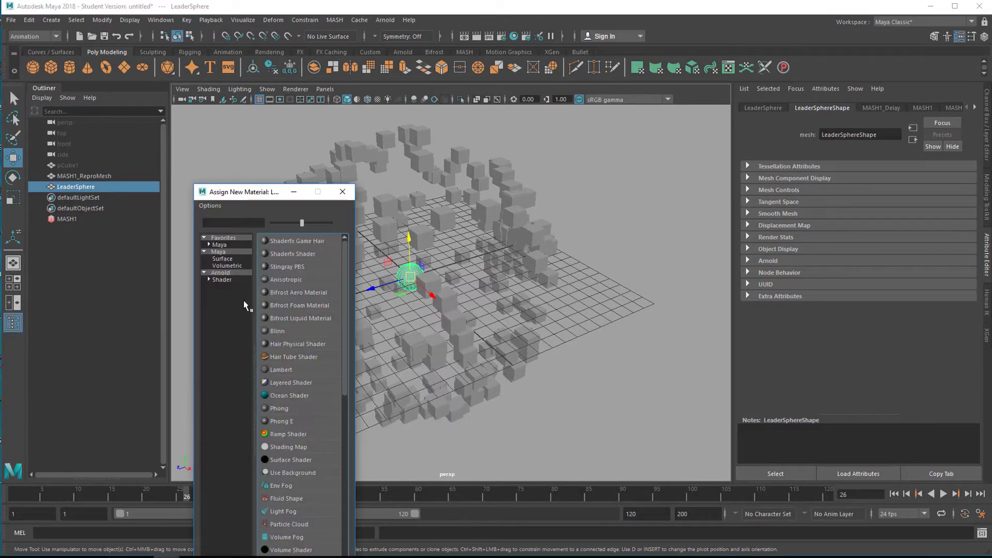
{"action": "left_click", "coordinate": [221, 273]}
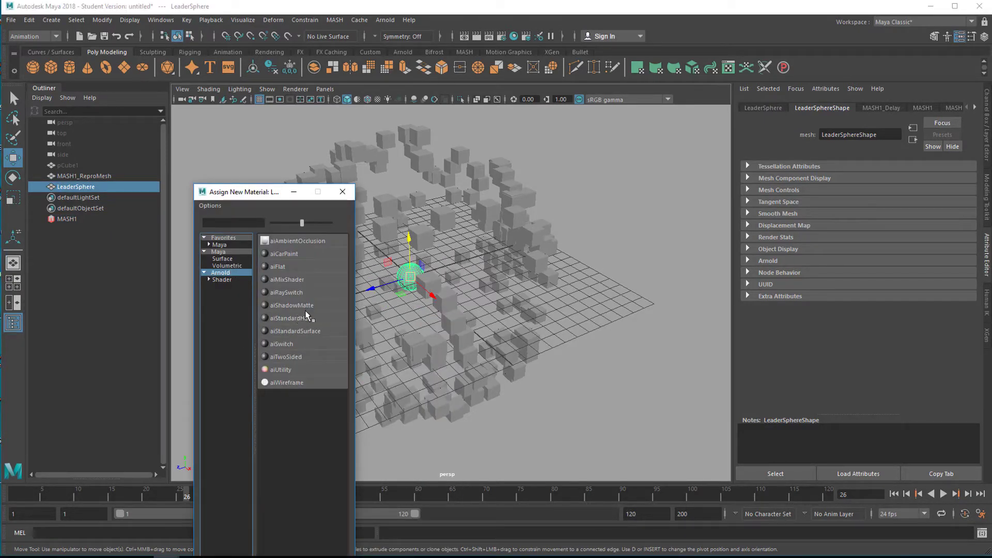
{"action": "left_click", "coordinate": [295, 330]}
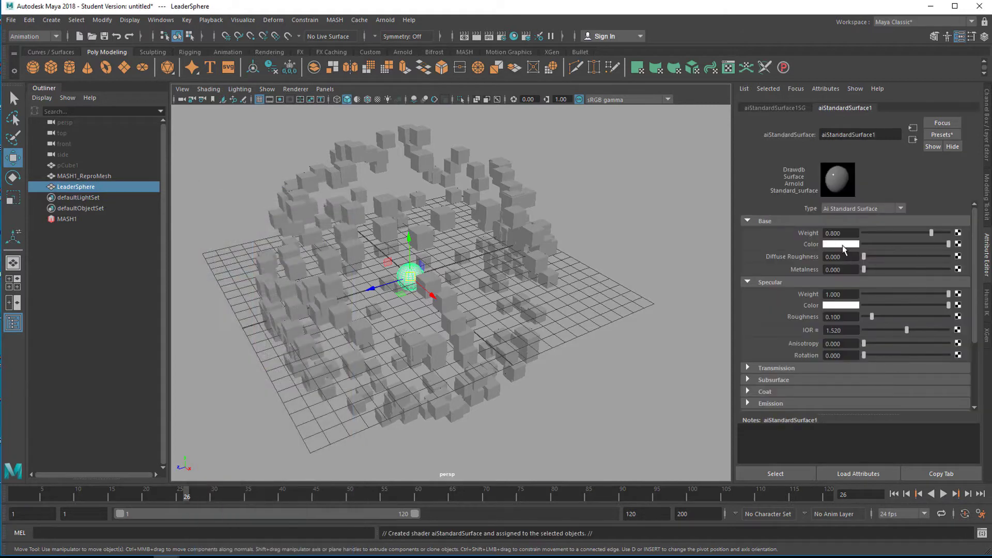
{"action": "left_click", "coordinate": [842, 244]}
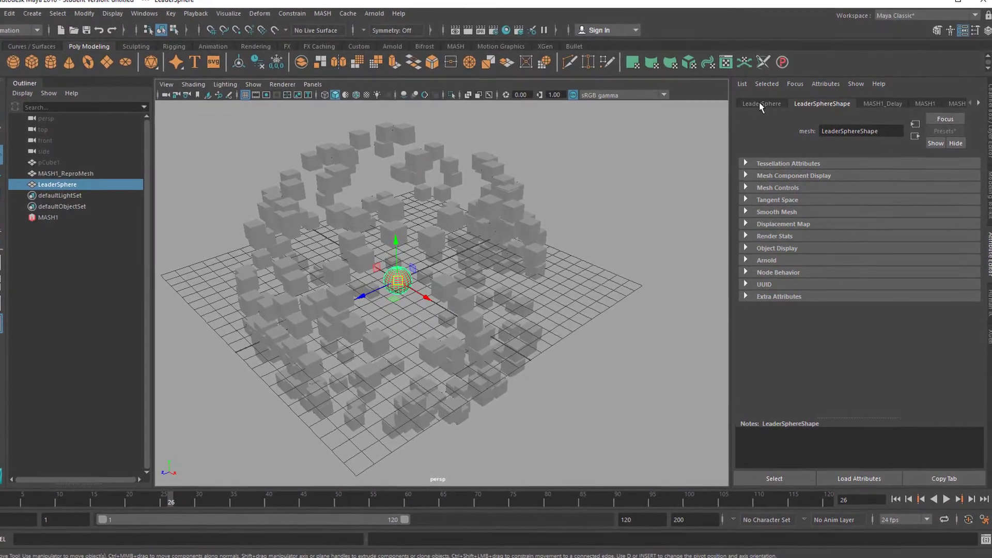
Step: Drive LeaderSphere's Rotate Y with a time-based expression like =30*time
{"action": "left_click", "coordinate": [759, 103]}
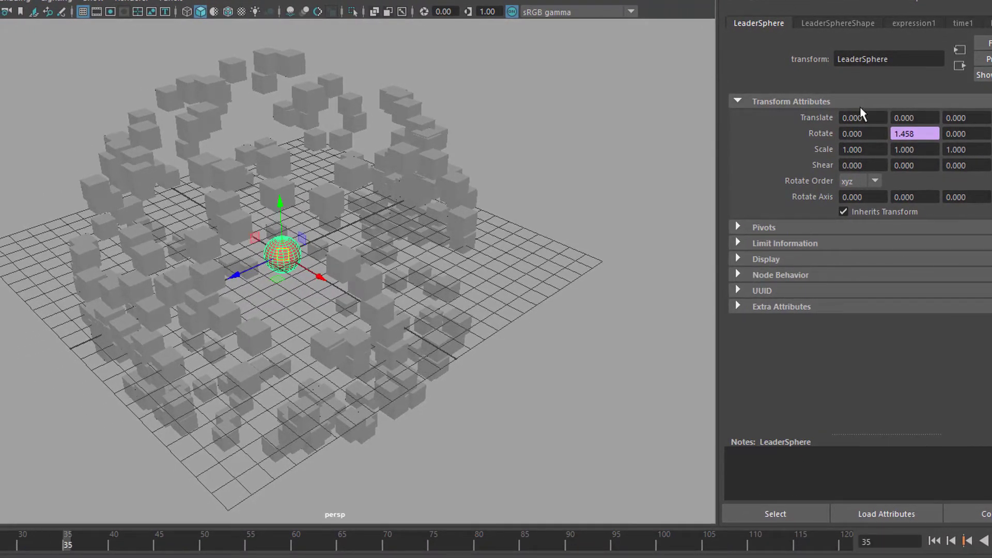
{"action": "left_click", "coordinate": [915, 134]}
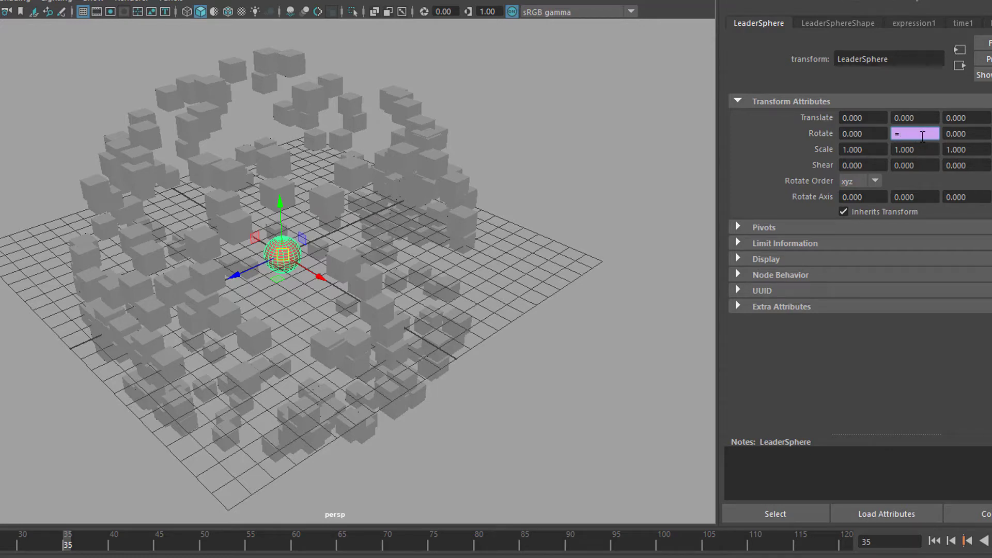
{"action": "type", "text": "30*"}
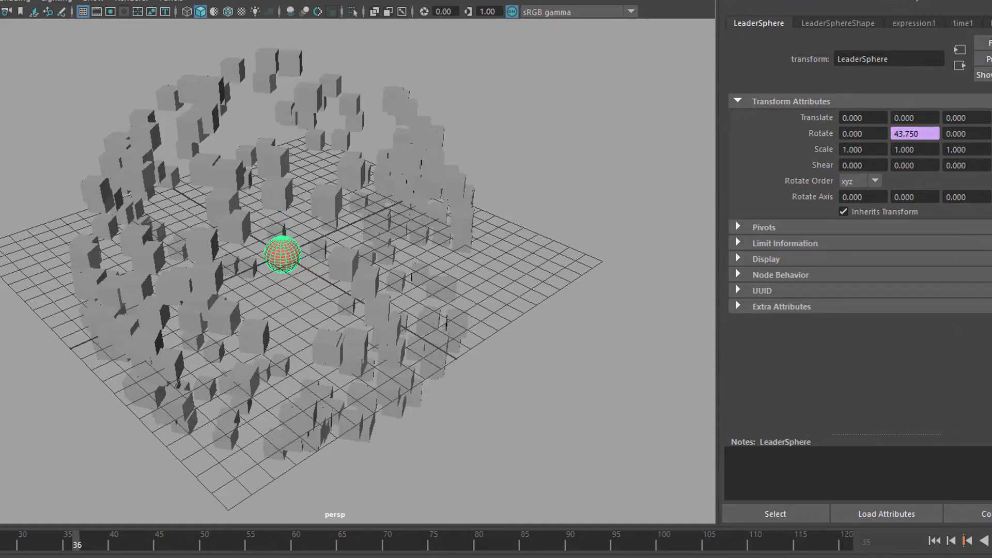
{"action": "left_click", "coordinate": [525, 541]}
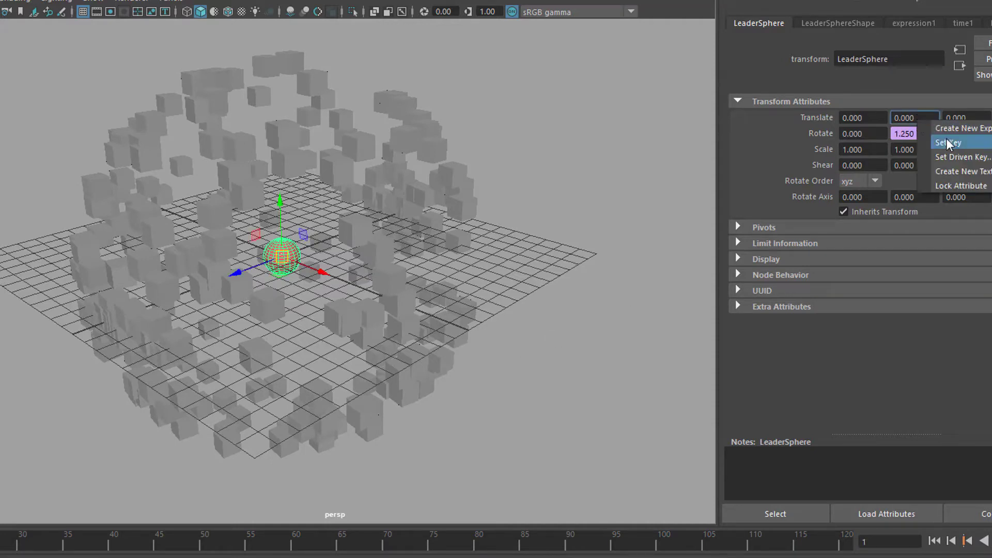
Step: Keyframe LeaderSphere's Translate Y so it rises high above the cubes
{"action": "left_click", "coordinate": [949, 141]}
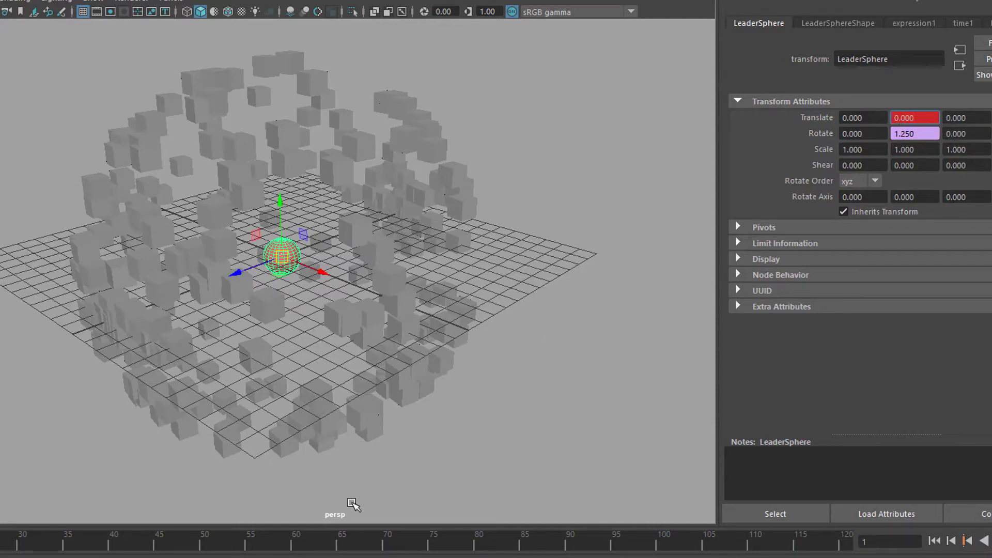
{"action": "left_click", "coordinate": [914, 118]}
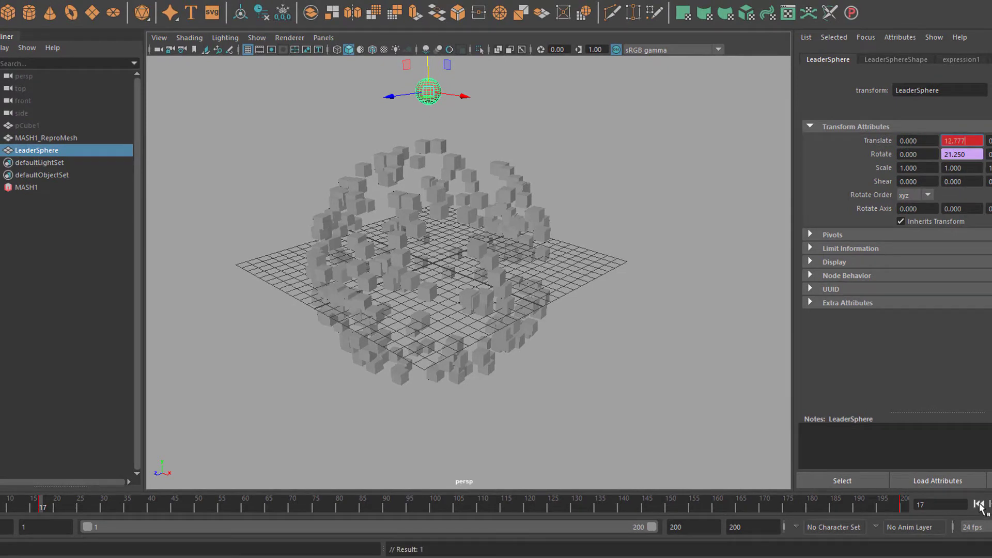
Step: Rewind the animation to the start and play it forwards
{"action": "left_click", "coordinate": [977, 504]}
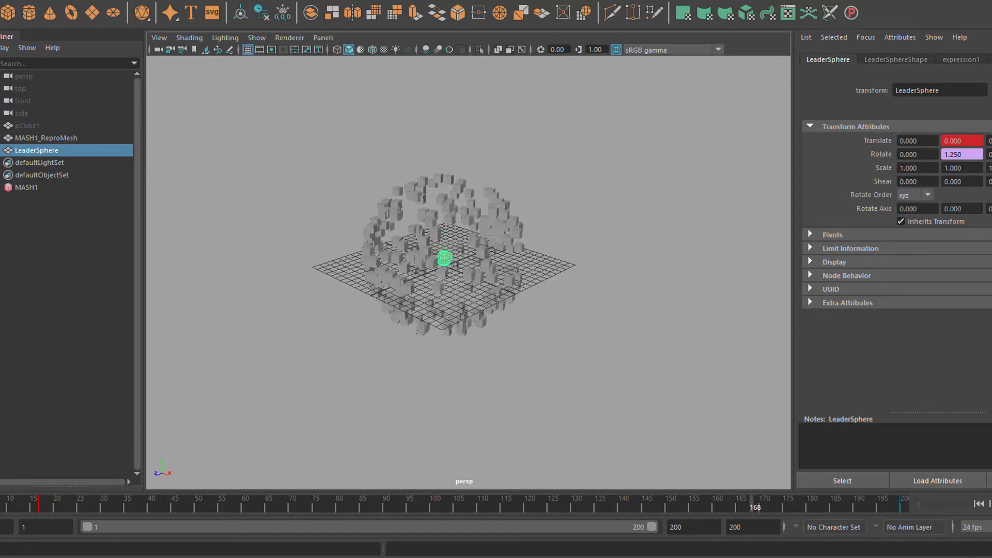
{"action": "left_click", "coordinate": [43, 504]}
{"action": "type", "text": "=10"}
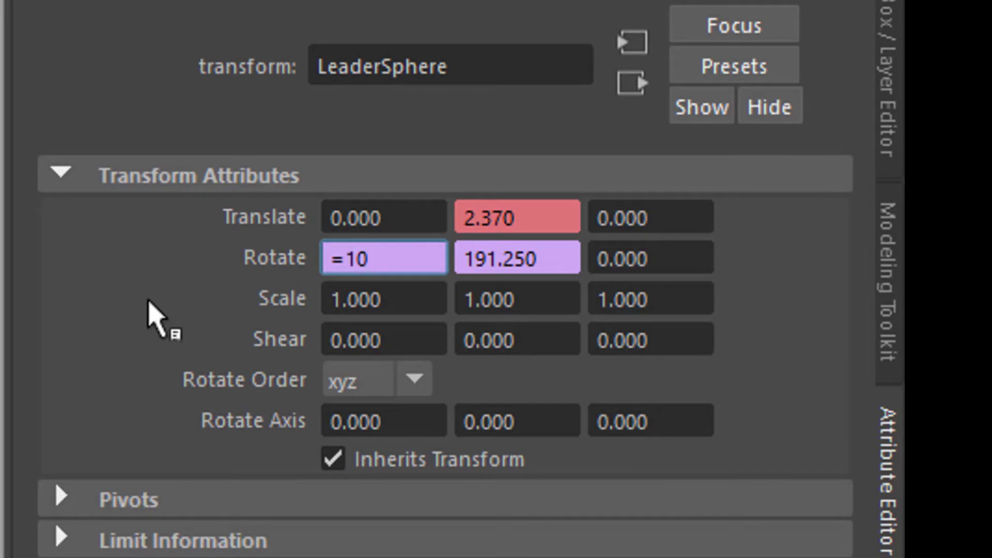
Step: Enter =5*frame expressions into LeaderSphere's Rotate X and Rotate Z
{"action": "type", "text": "5*"}
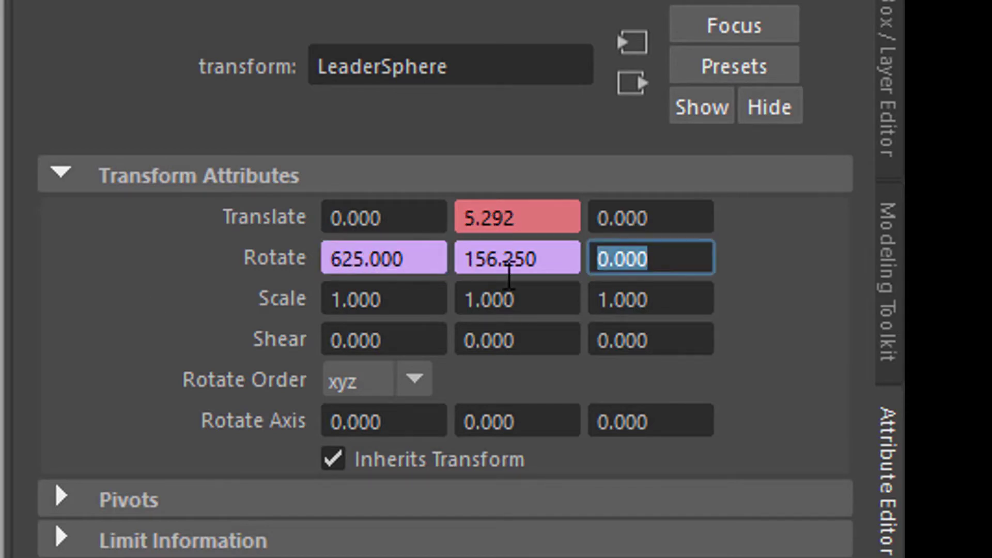
{"action": "type", "text": "=5"}
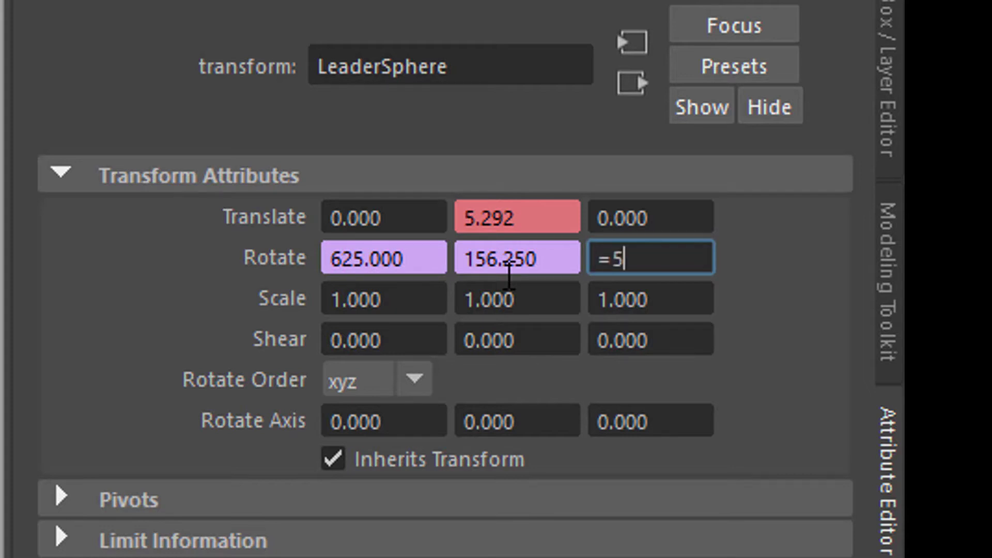
{"action": "type", "text": "*f"}
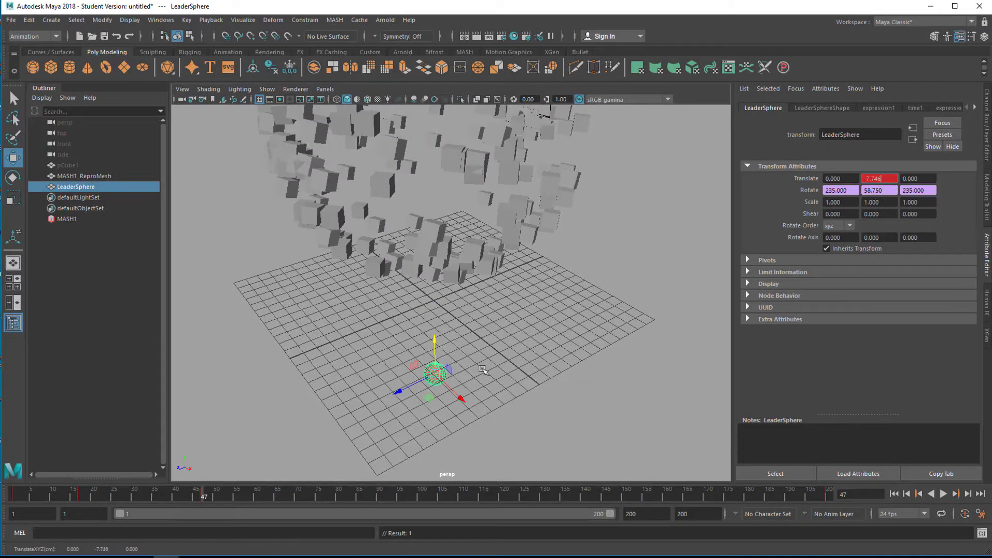
Step: Hide LeaderSphere and replay the animation from the first frame
{"action": "left_click", "coordinate": [463, 496]}
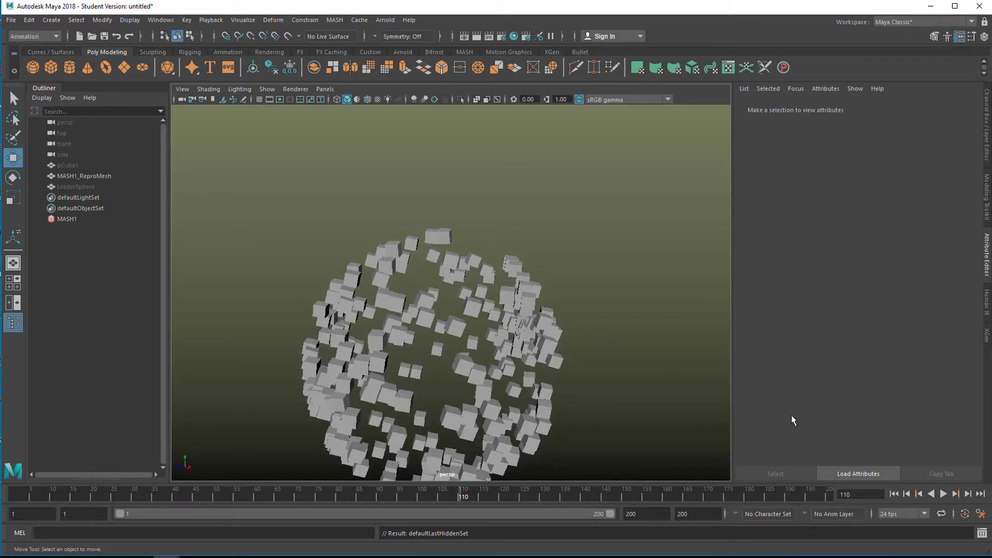
{"action": "left_click", "coordinate": [942, 494]}
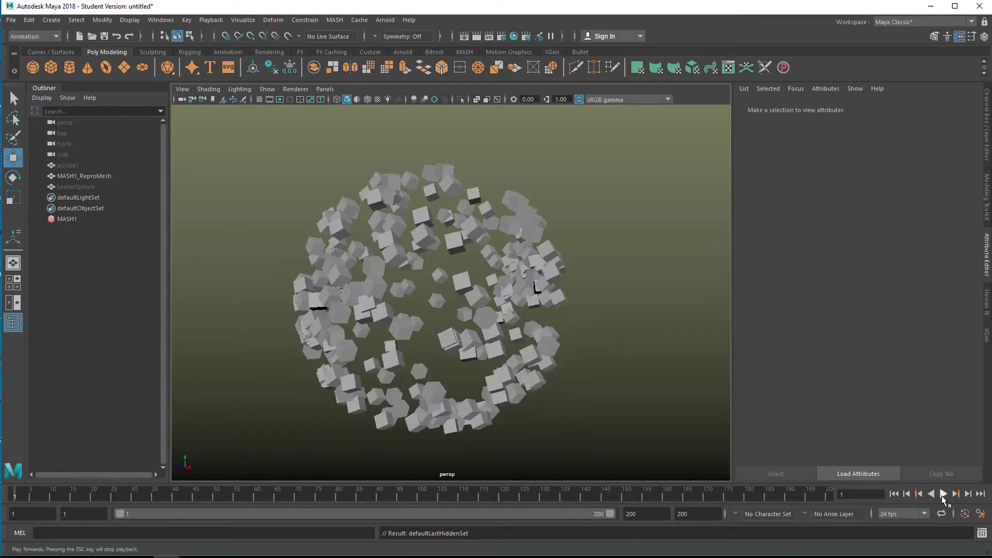
{"action": "left_click", "coordinate": [943, 494]}
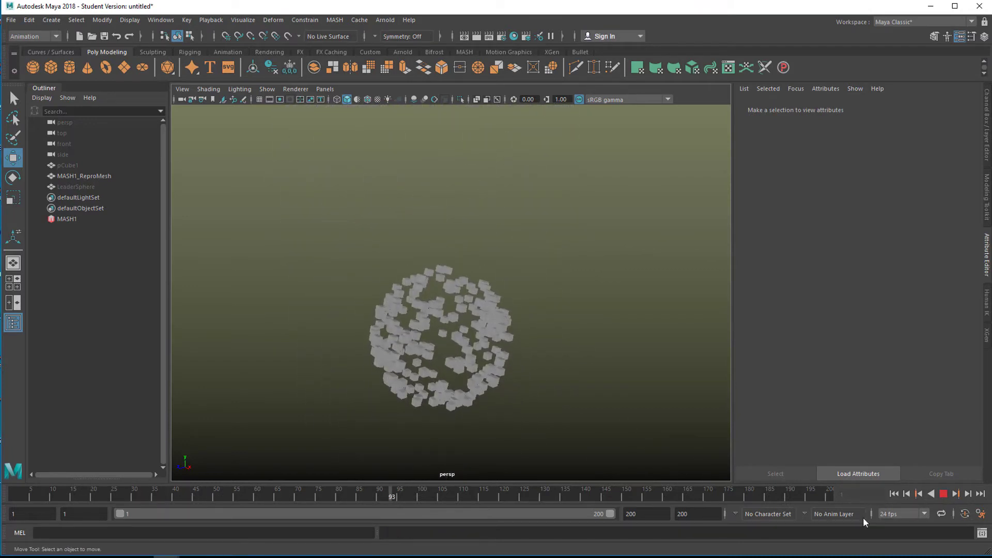
{"action": "left_click", "coordinate": [944, 494]}
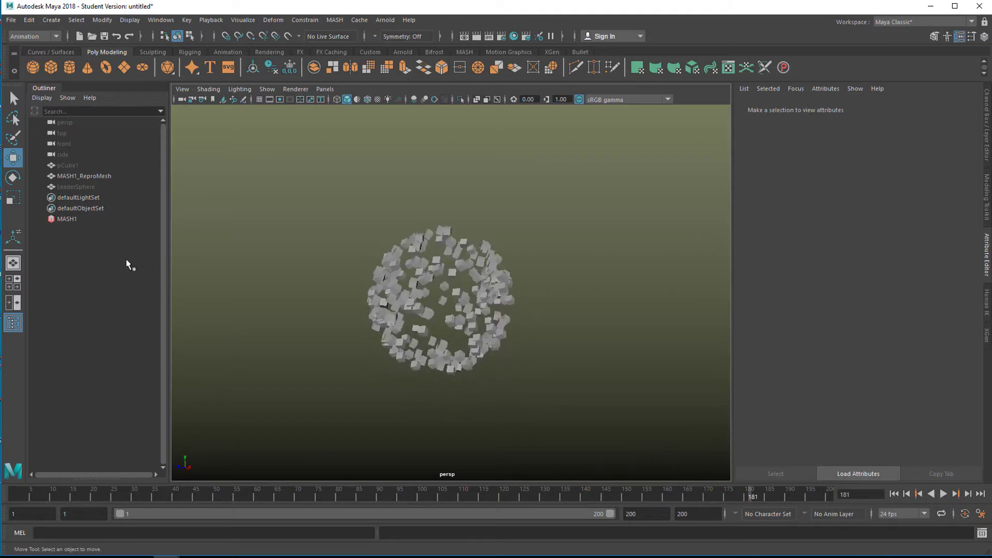
Step: Give MASH1_Delay a Time Variance of 50 and Time Offset of 5.677, then play it
{"action": "left_click", "coordinate": [66, 218]}
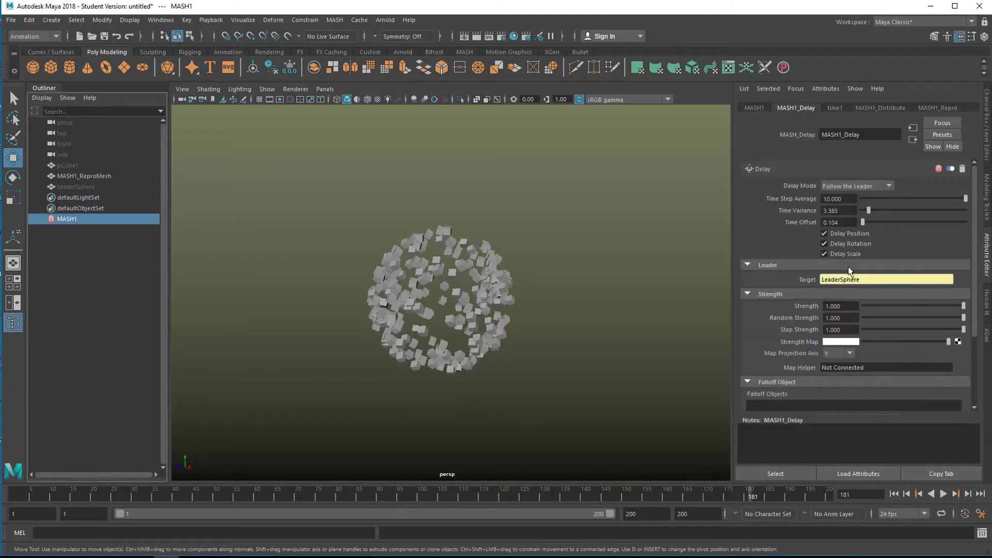
{"action": "mouse_move", "coordinate": [948, 276]}
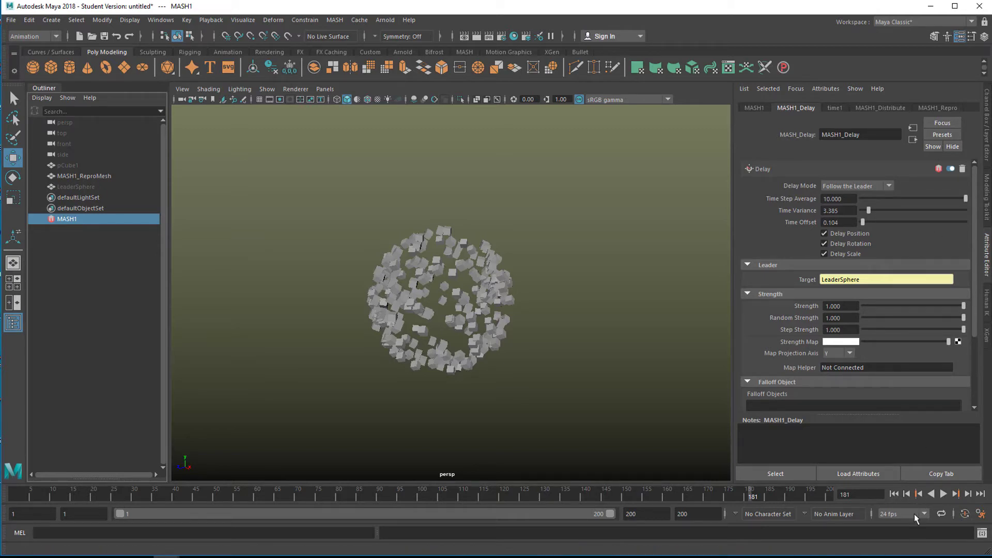
{"action": "left_click", "coordinate": [893, 493]}
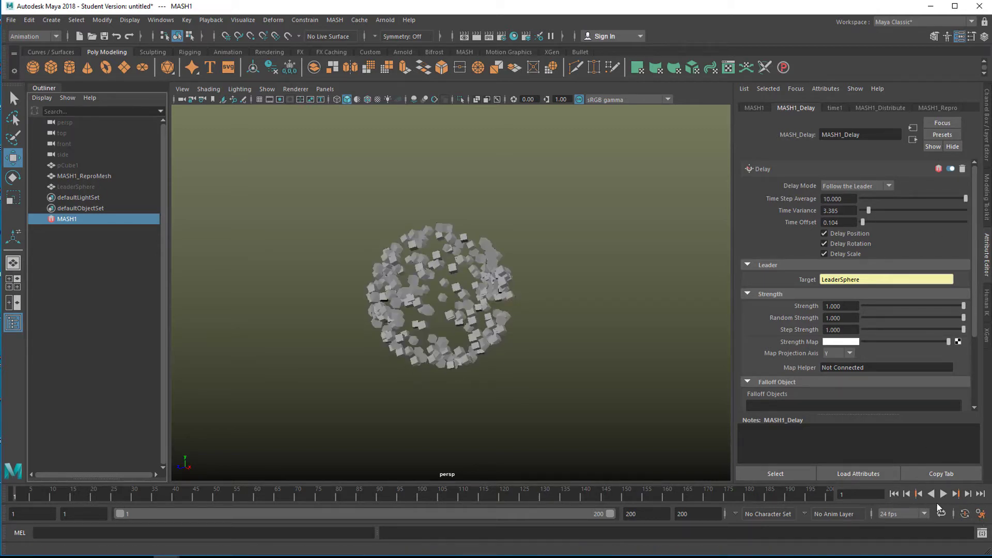
{"action": "left_click", "coordinate": [942, 493]}
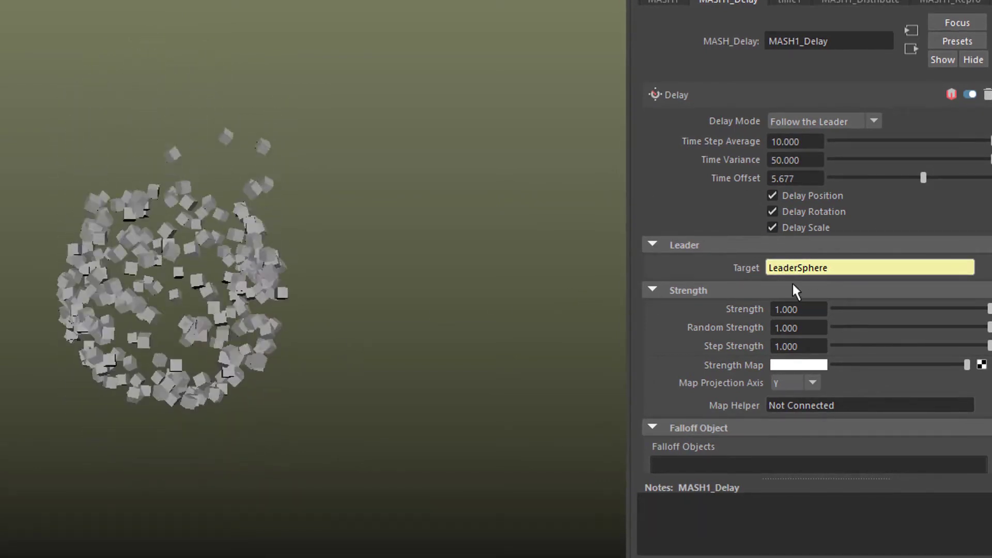
Step: Toggle MASH1_Delay's Delay Scale, Position and Rotation checkboxes, leaving Delay Position off
{"action": "left_click", "coordinate": [772, 227]}
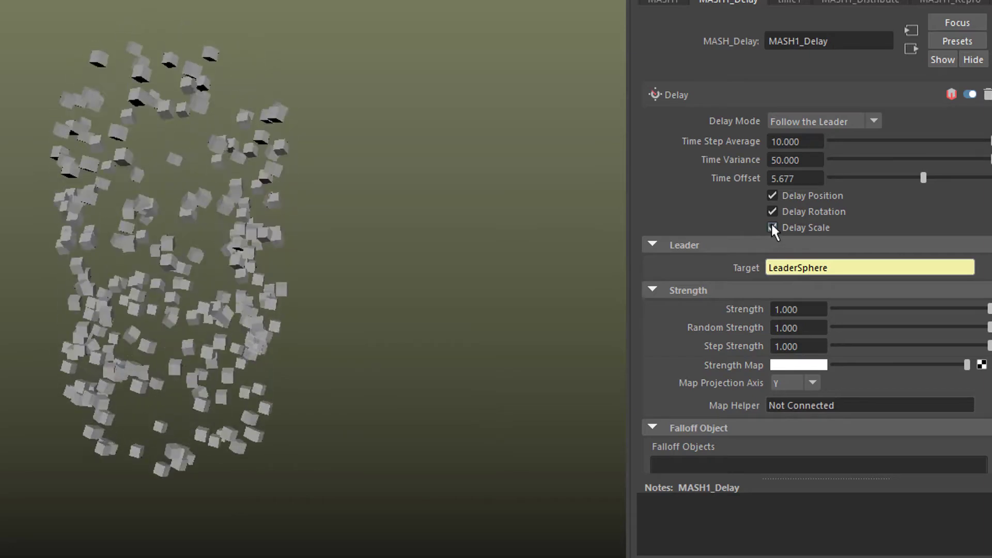
{"action": "left_click", "coordinate": [772, 227]}
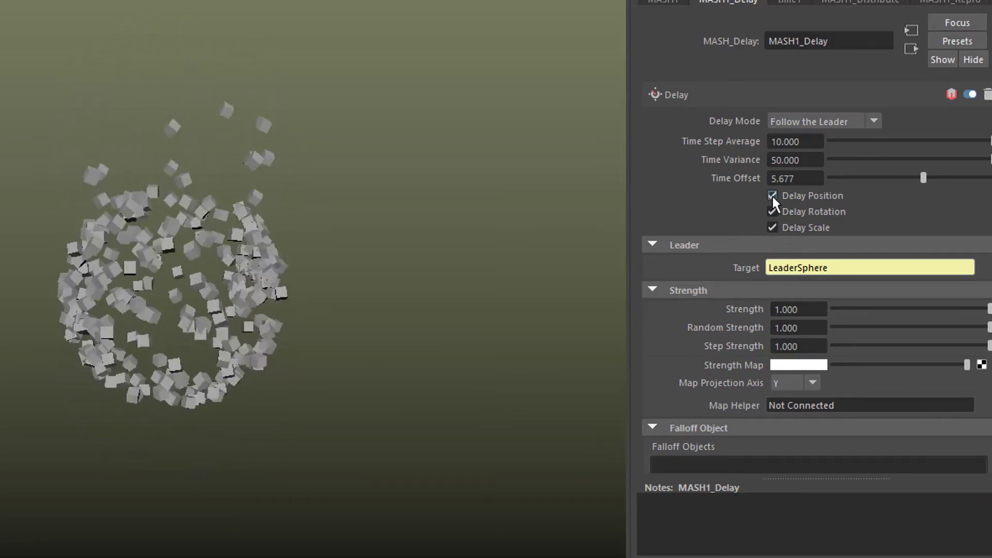
{"action": "left_click", "coordinate": [772, 195]}
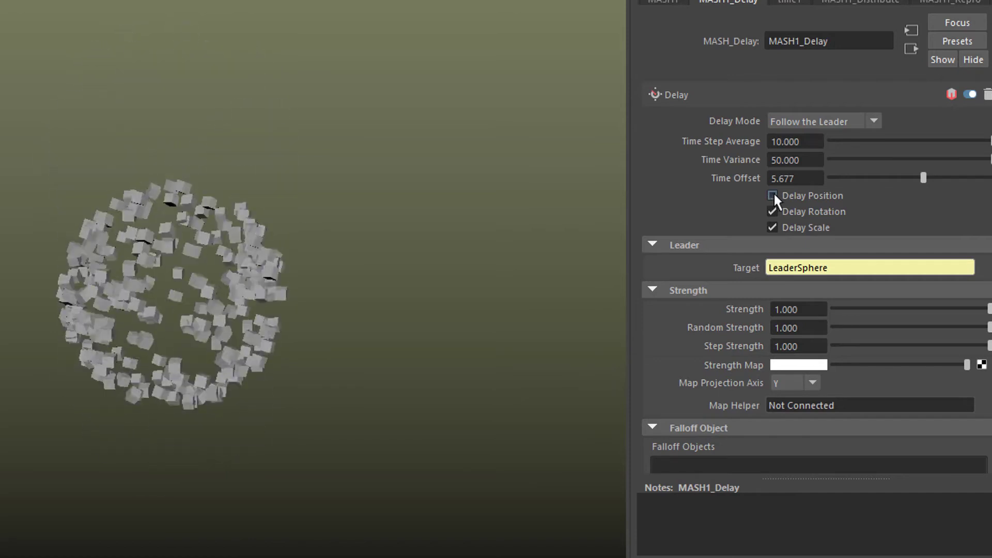
{"action": "left_click", "coordinate": [772, 195]}
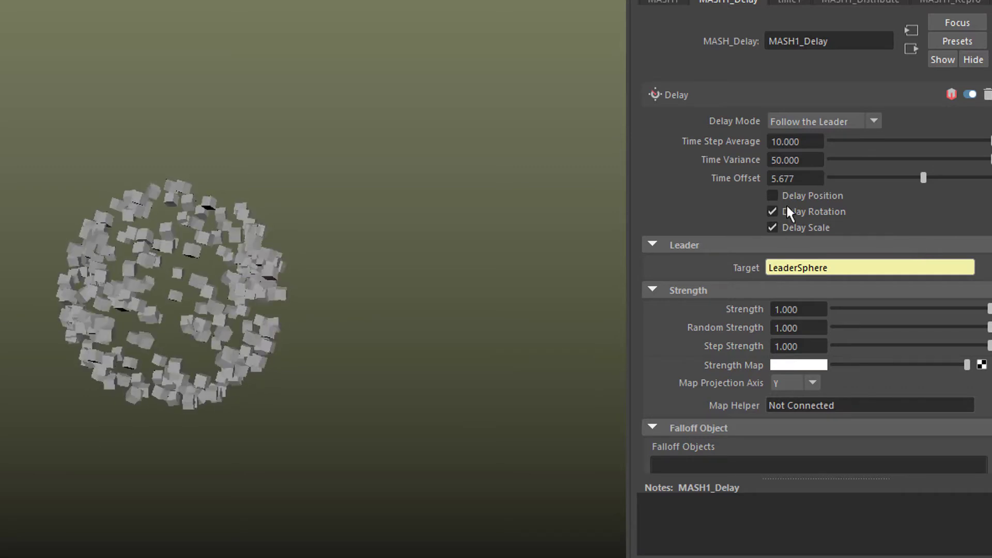
{"action": "left_click", "coordinate": [771, 195]}
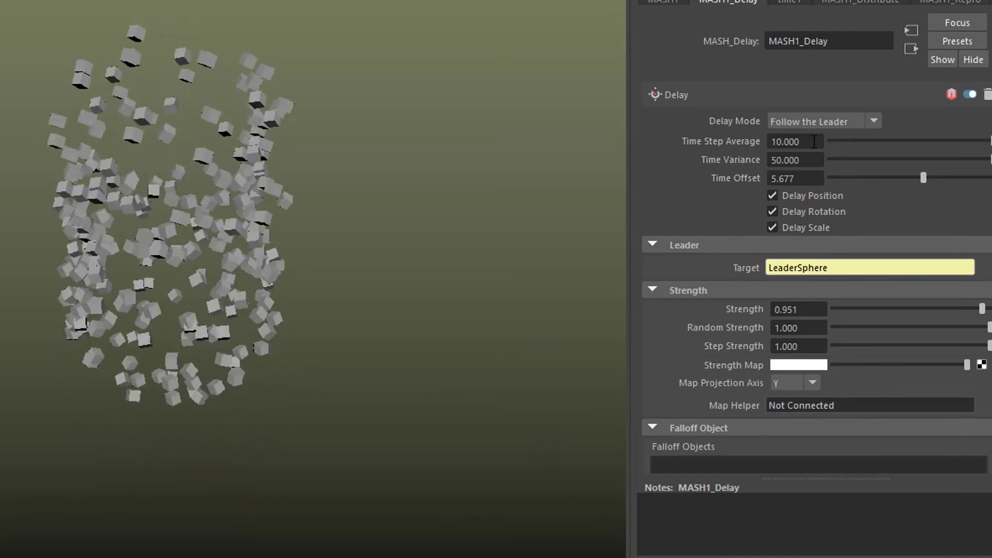
Step: Set MASH1_Delay's Time Step Average to 100
{"action": "triple_click", "coordinate": [794, 141]}
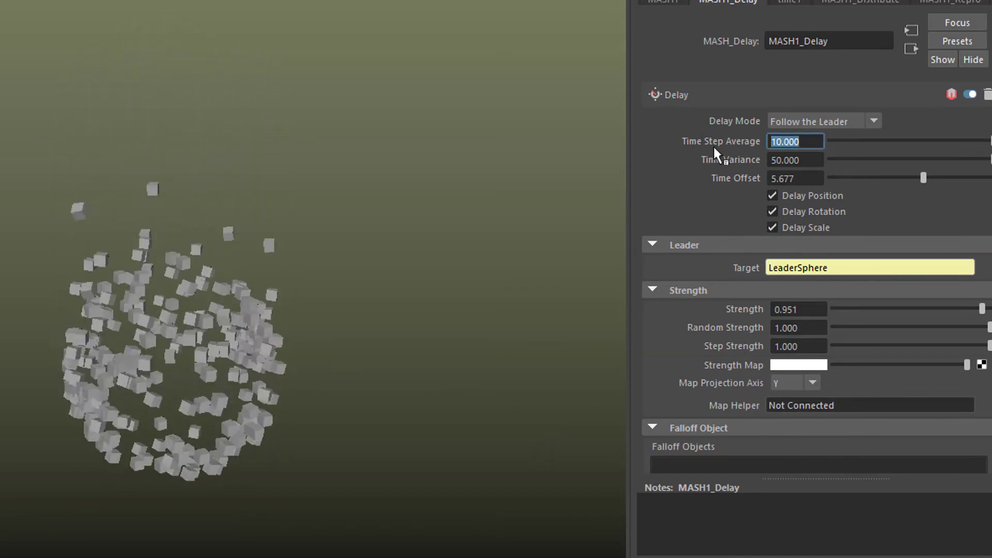
{"action": "type", "text": "100.000"}
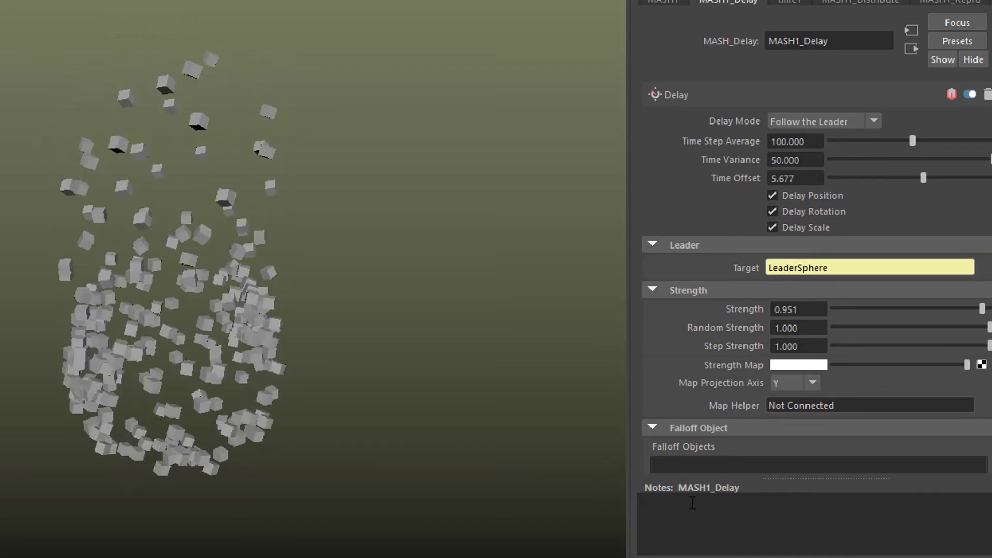
{"action": "left_click", "coordinate": [659, 6]}
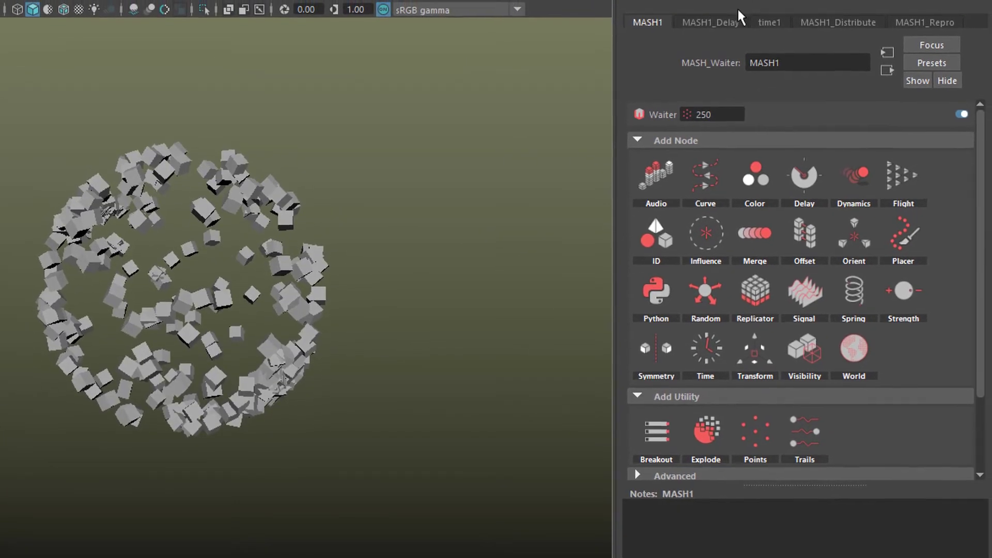
Step: Switch MASH1_Distribute's Distribution Type from sphere to Grid
{"action": "left_click", "coordinate": [837, 22]}
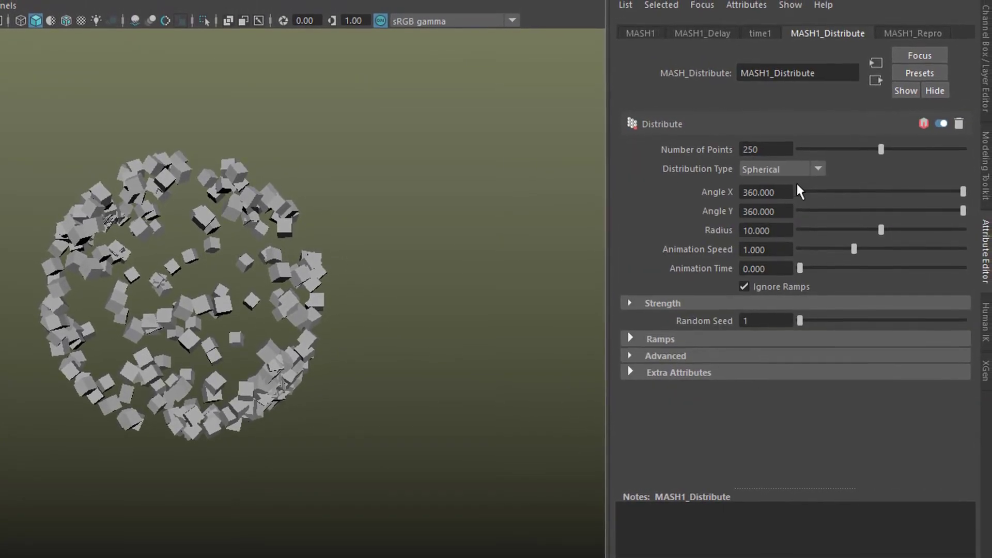
{"action": "left_click", "coordinate": [817, 169]}
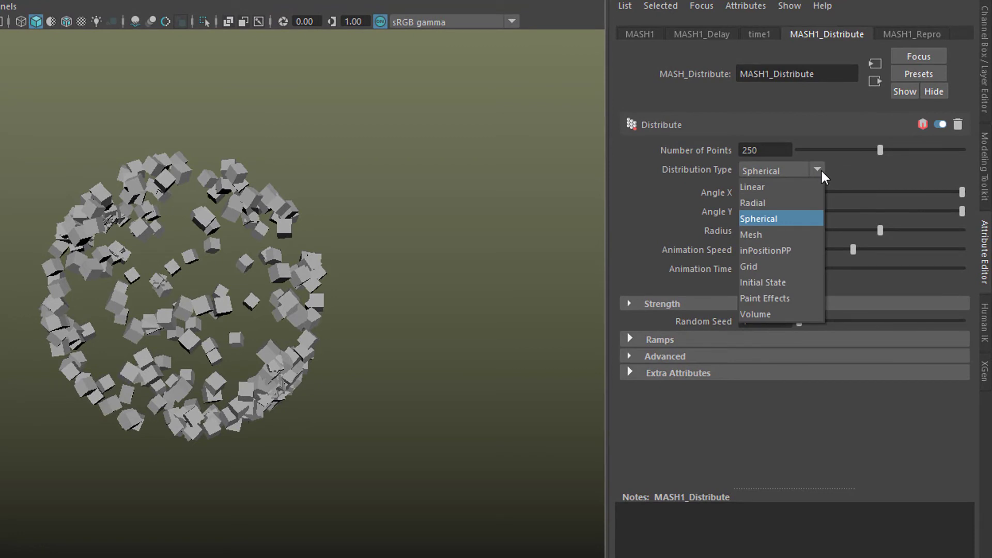
{"action": "left_click", "coordinate": [748, 266]}
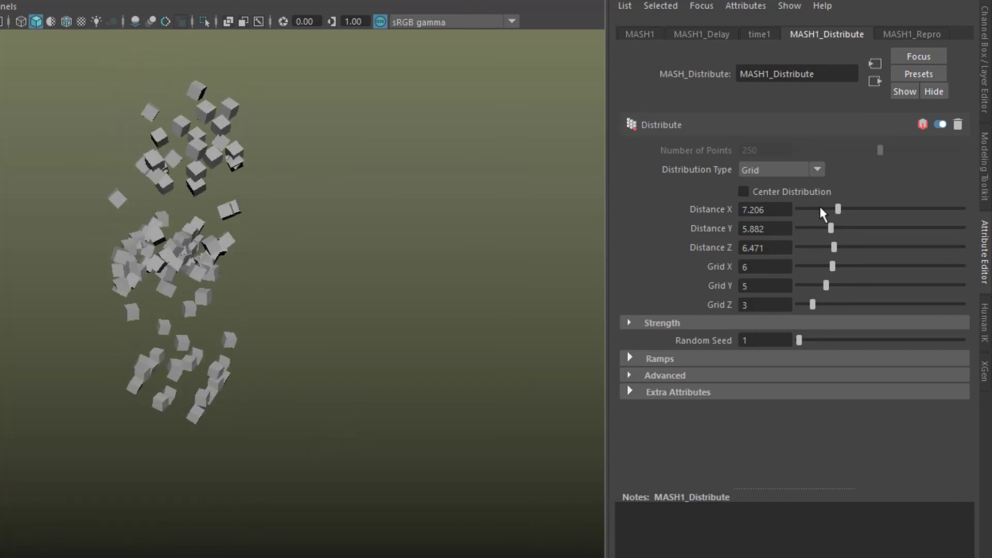
Step: Change MASH1_Distribute's Distribution Type to Linear
{"action": "left_click", "coordinate": [817, 169]}
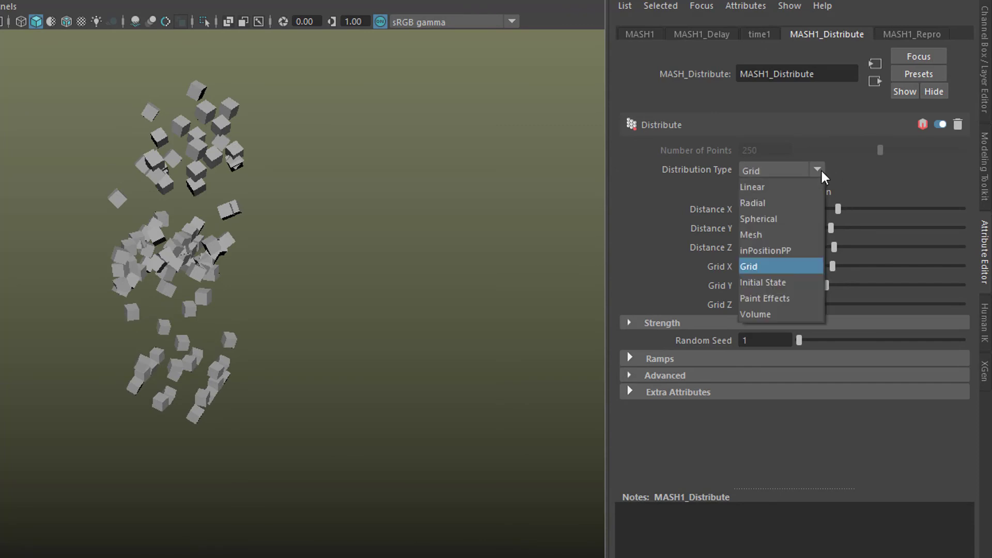
{"action": "mouse_move", "coordinate": [812, 190]}
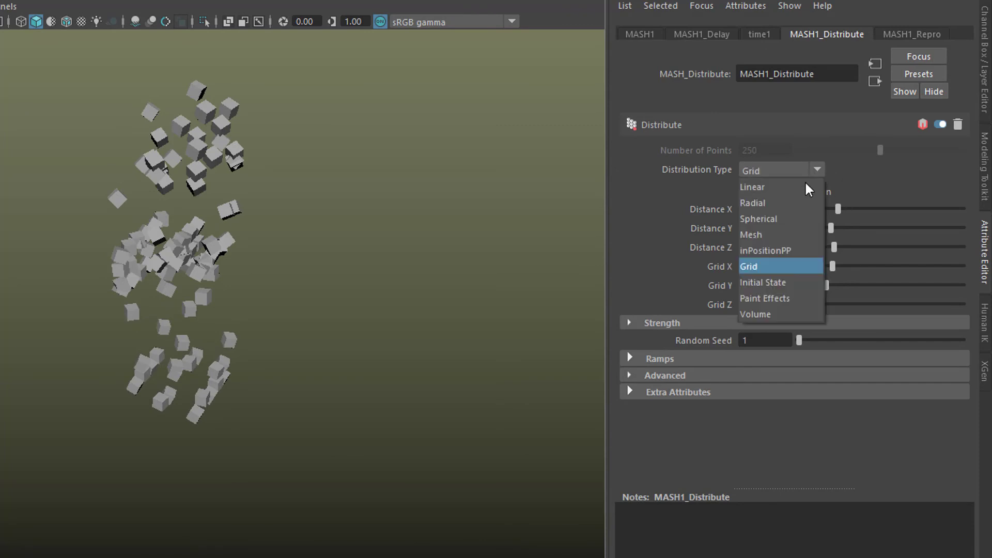
{"action": "left_click", "coordinate": [752, 187]}
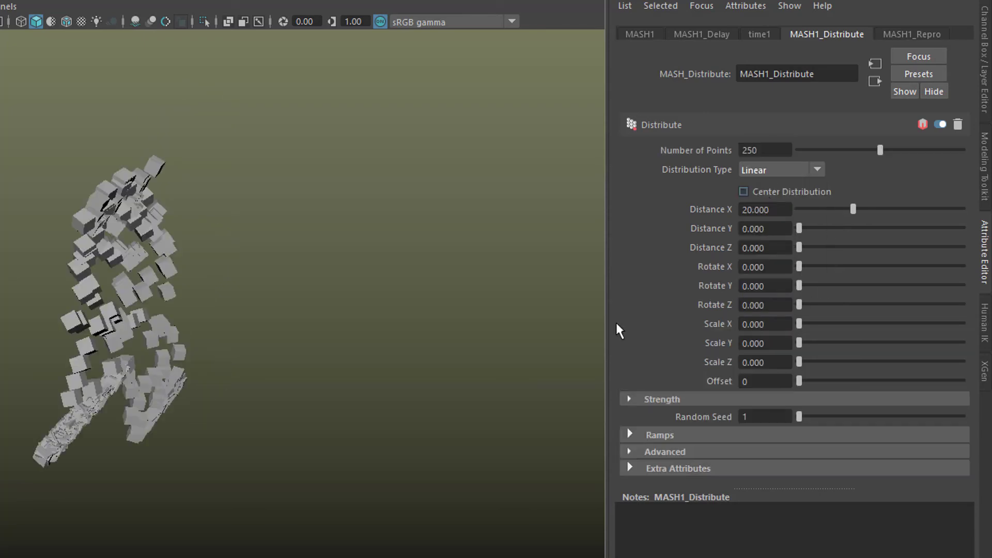